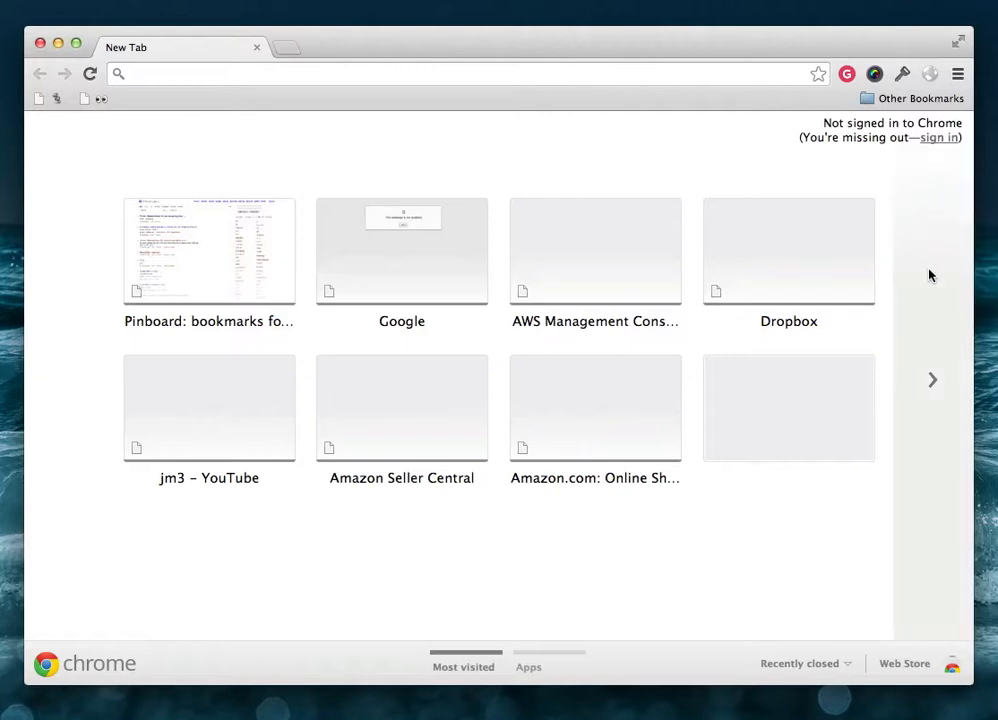
pyautogui.moveTo(185, 275)
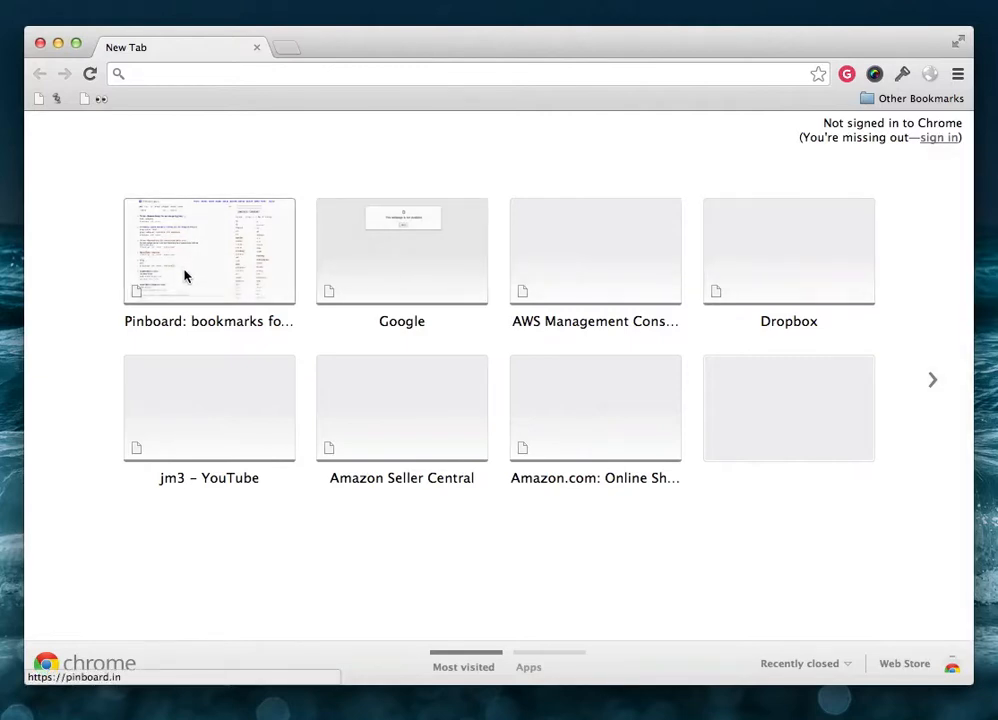
pyautogui.moveTo(401, 407)
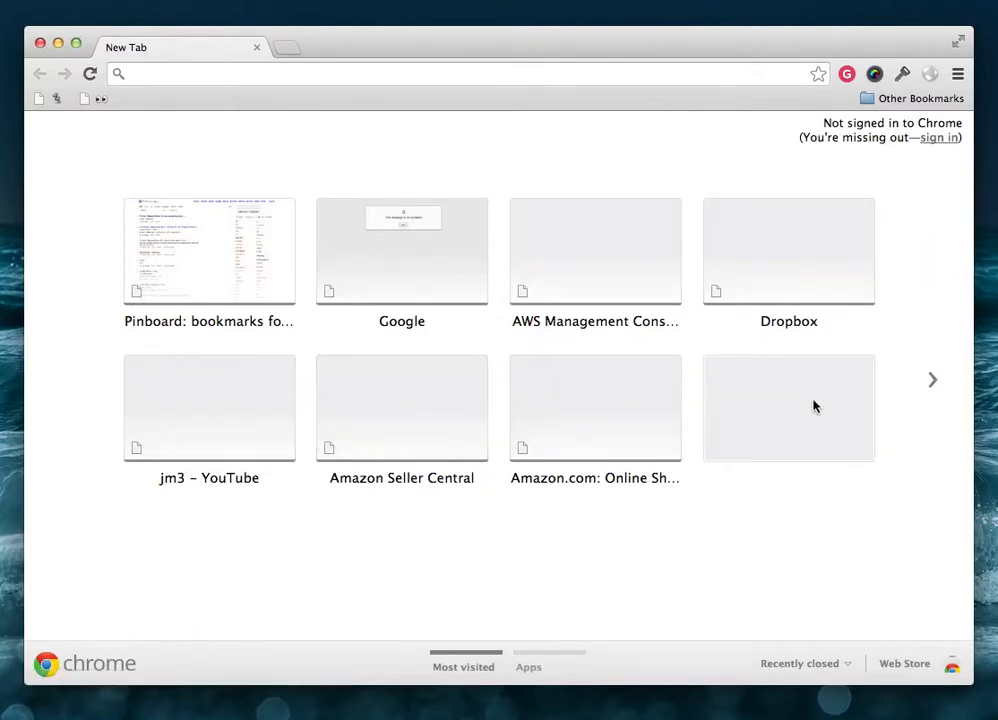
pyautogui.moveTo(914, 289)
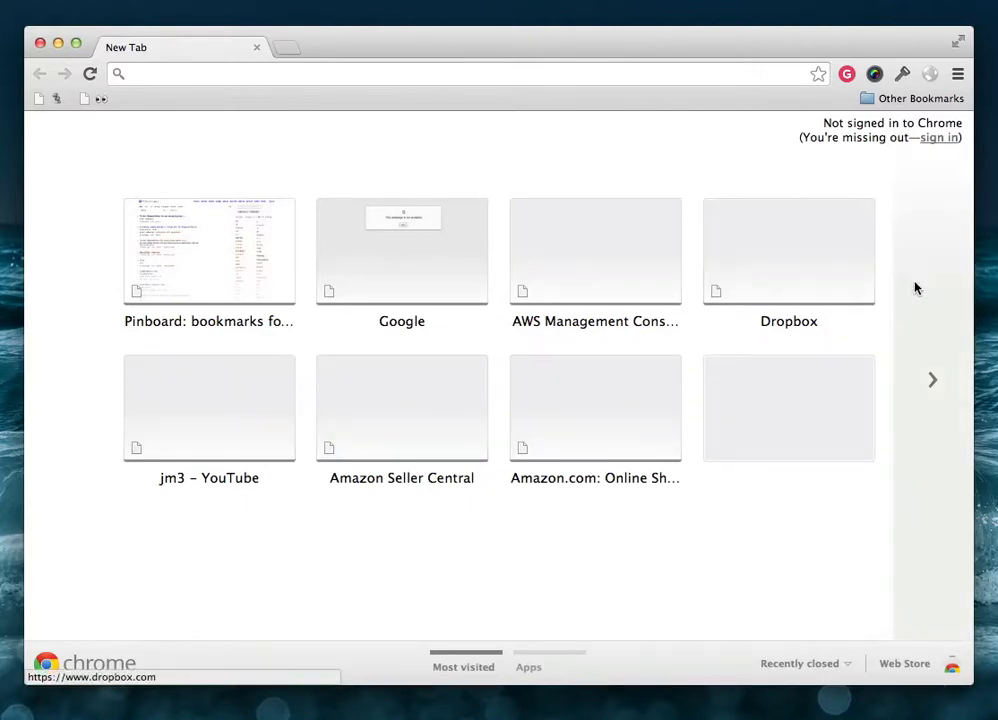
pyautogui.moveTo(268, 548)
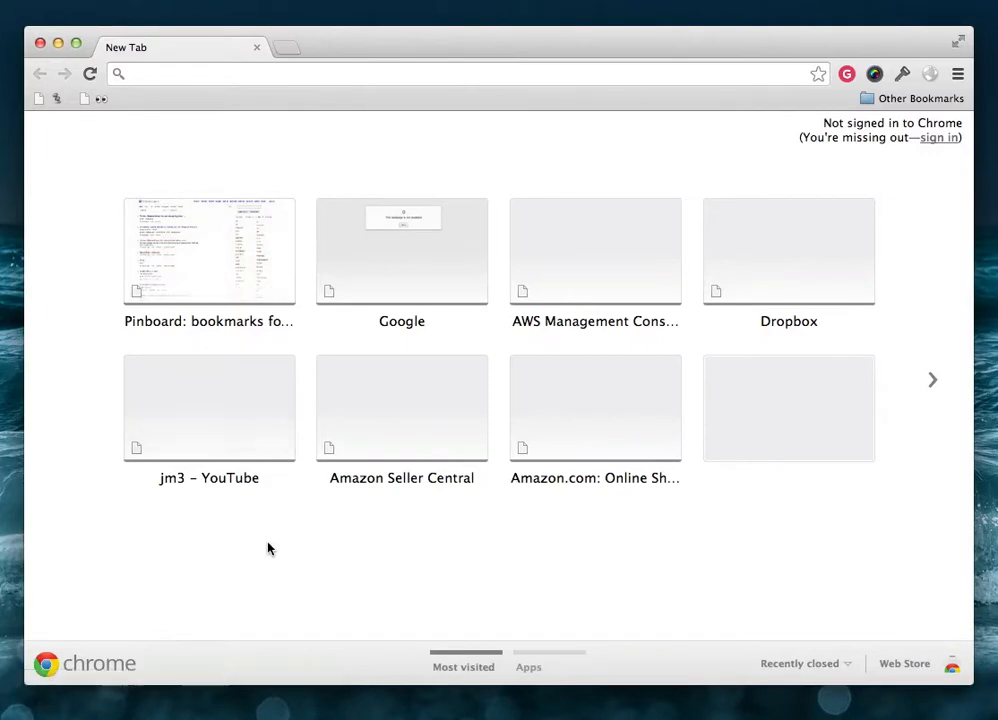
pyautogui.moveTo(595, 250)
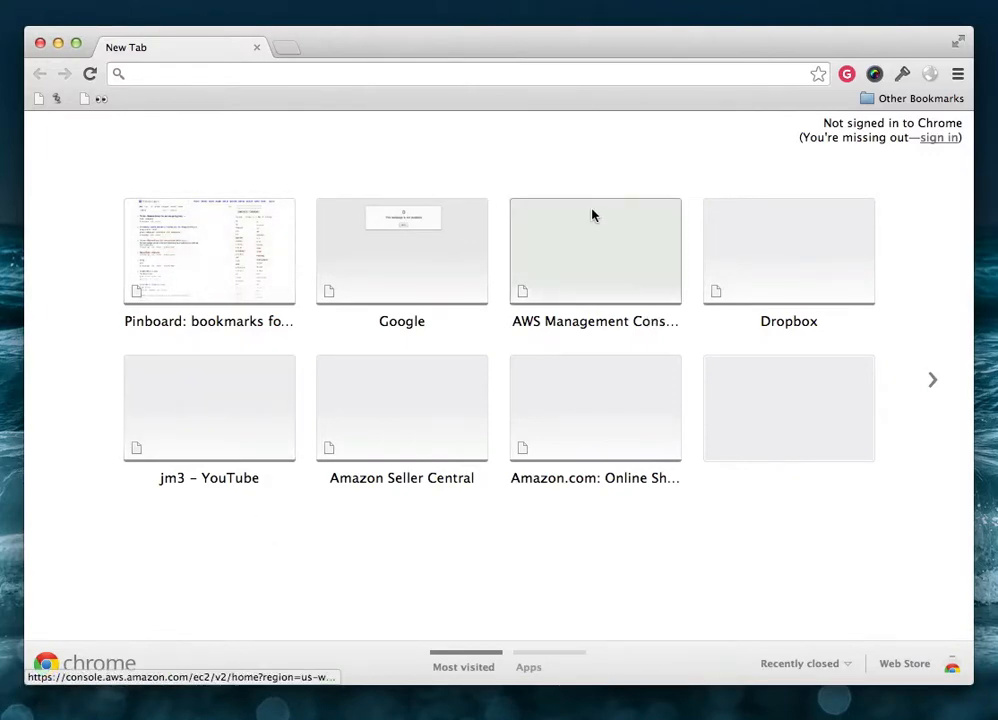
pyautogui.moveTo(595, 250)
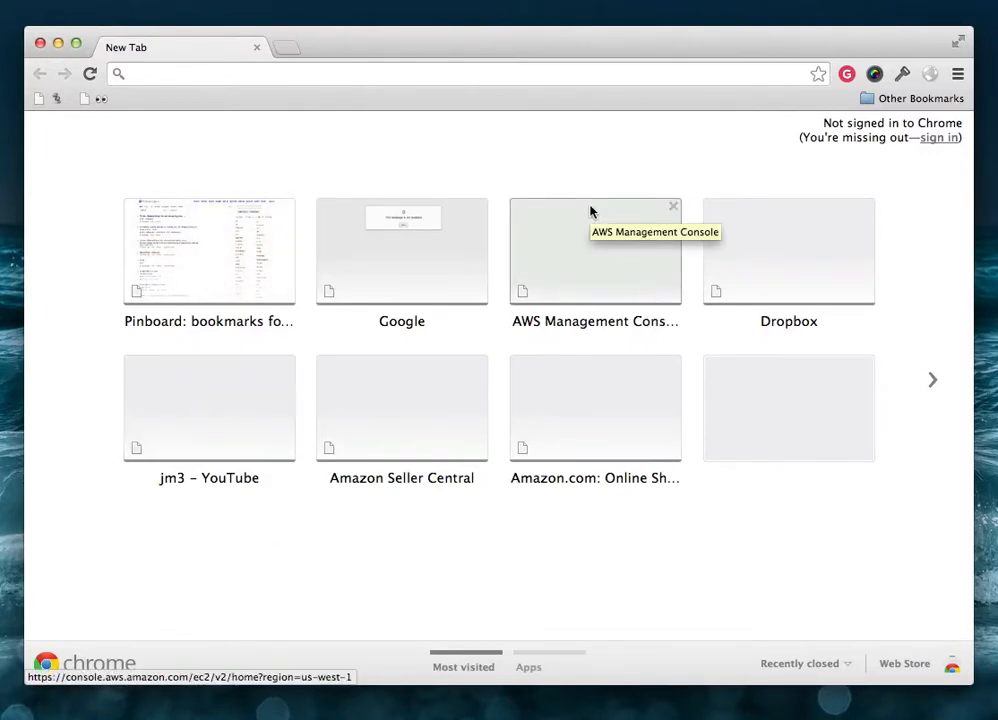
pyautogui.moveTo(600, 172)
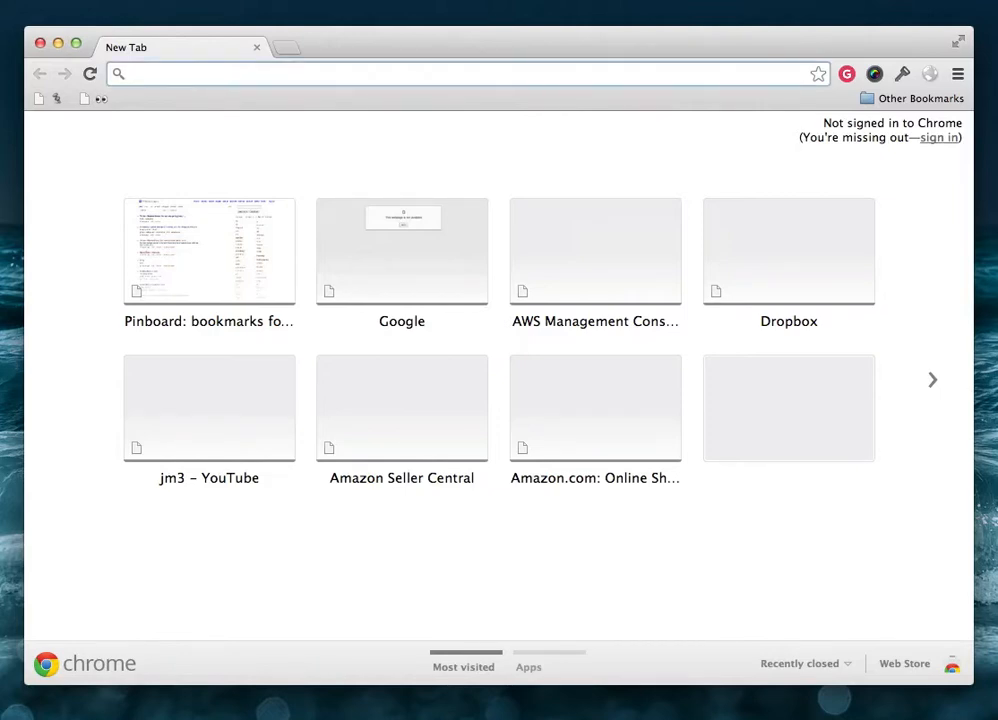
# - Search 'empty new tab page' and open the Chrome Web Store 'Empty New Tab Page' listing
pyautogui.write('empty new tab page')
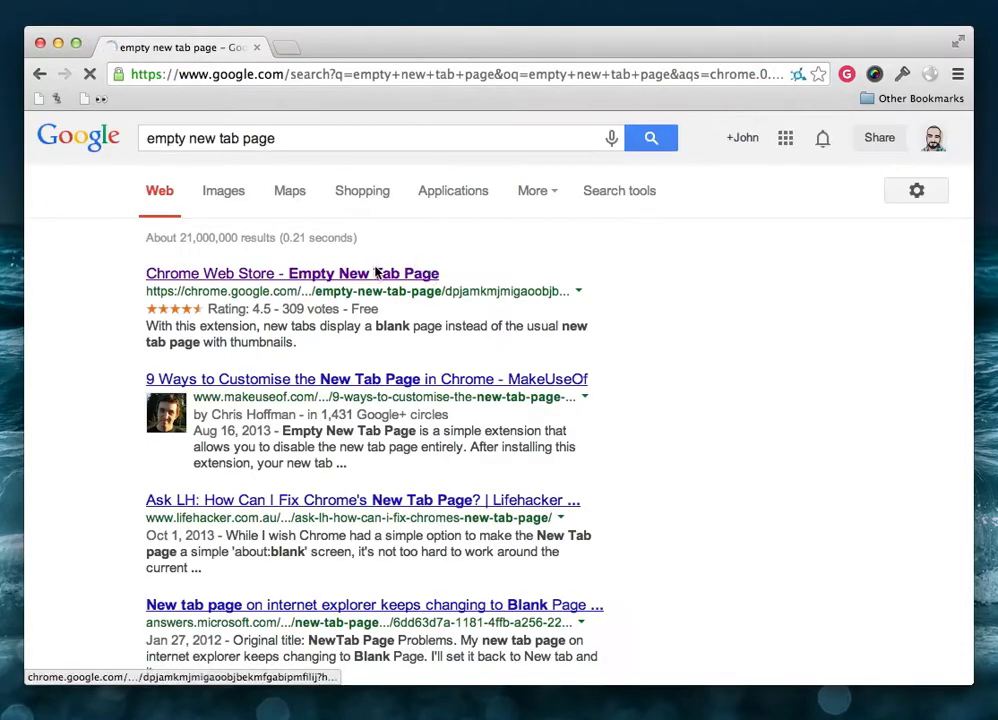
pyautogui.click(291, 273)
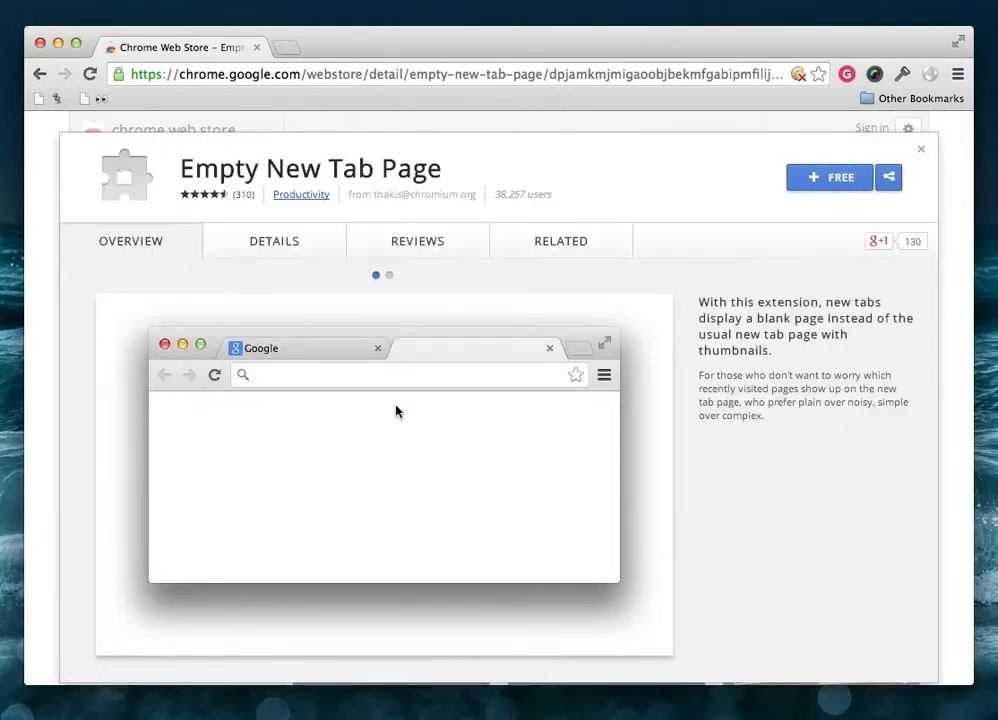
# - Install the free Empty New Tab Page extension and confirm adding it to Chrome
pyautogui.click(829, 177)
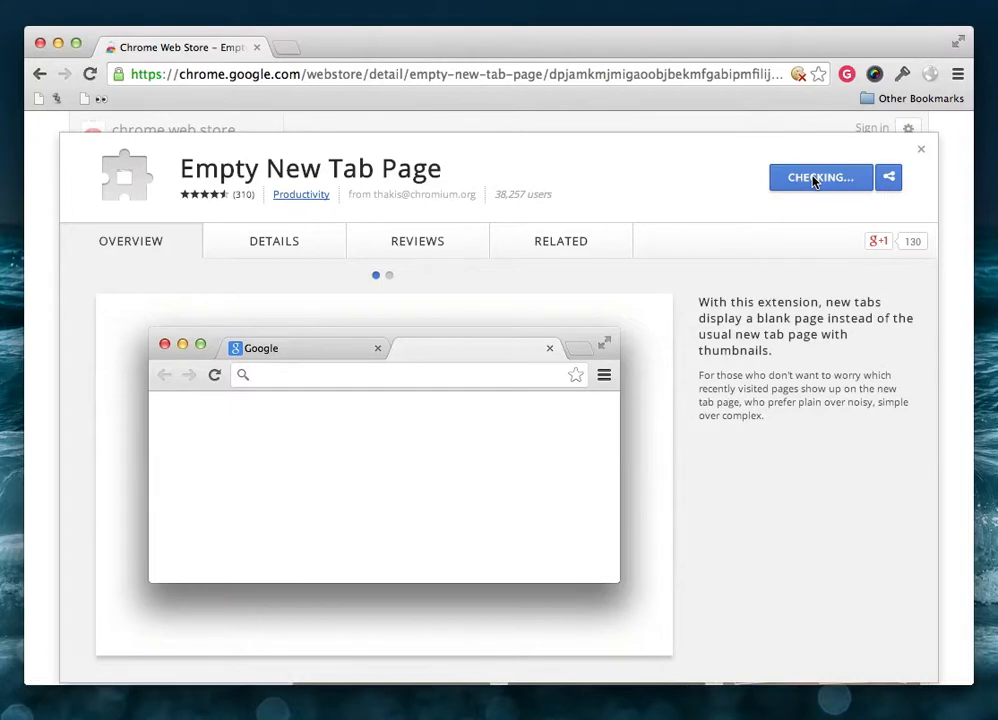
pyautogui.click(820, 177)
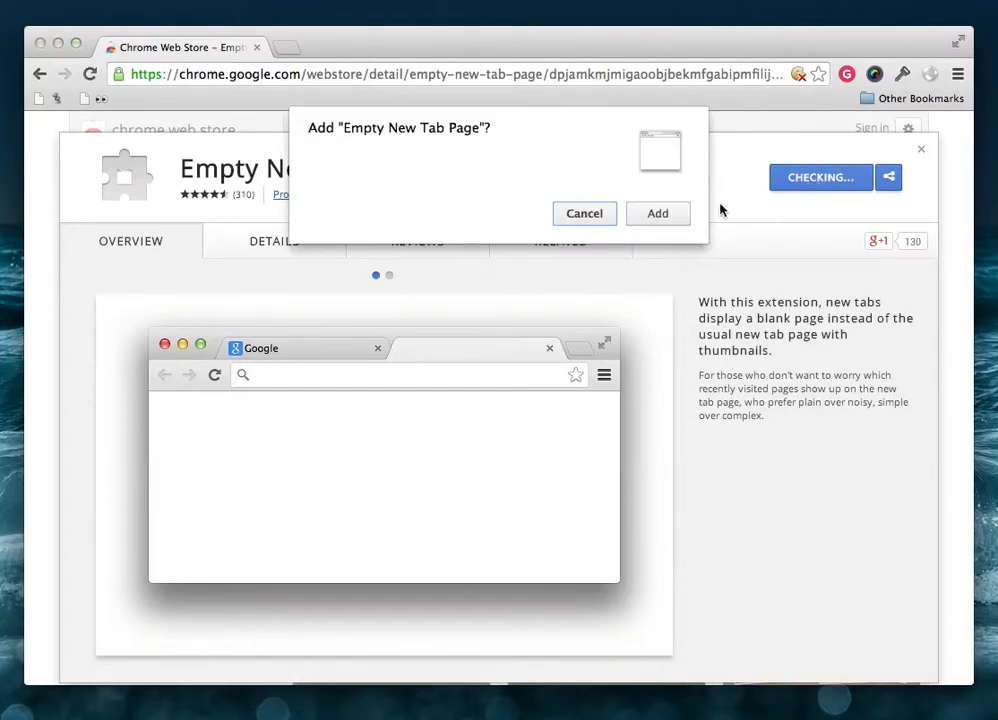
pyautogui.click(657, 213)
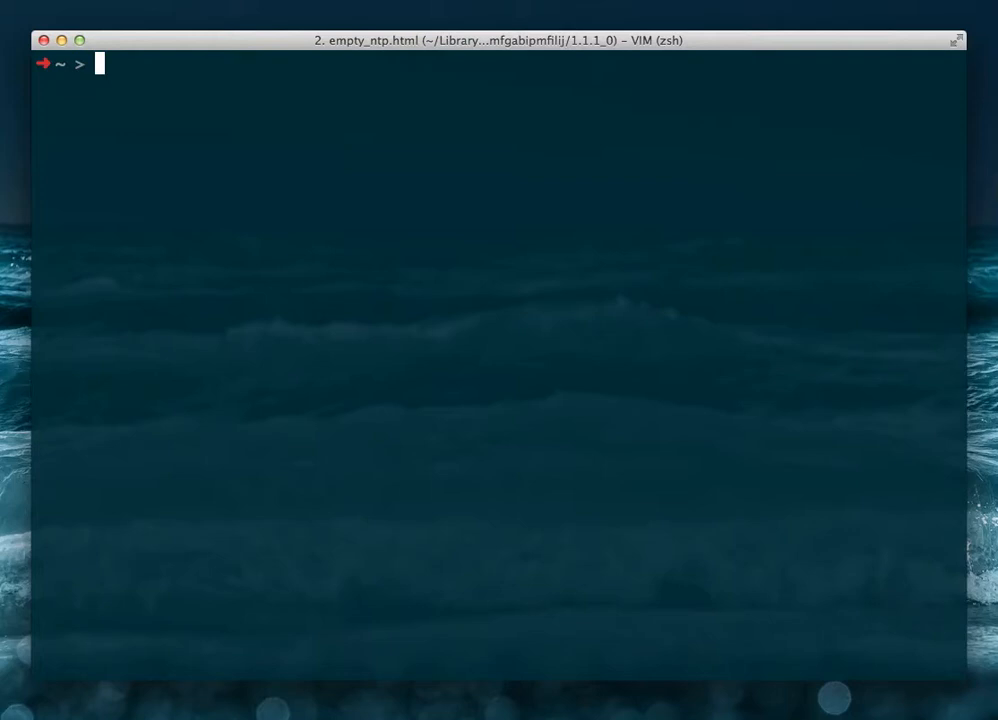
# - Change into ~/Library/Application Support/Google/Chrome/Default/Extensions and list its extension folders
pyautogui.write('cd ~/Library/Application\\ Support/Google/')
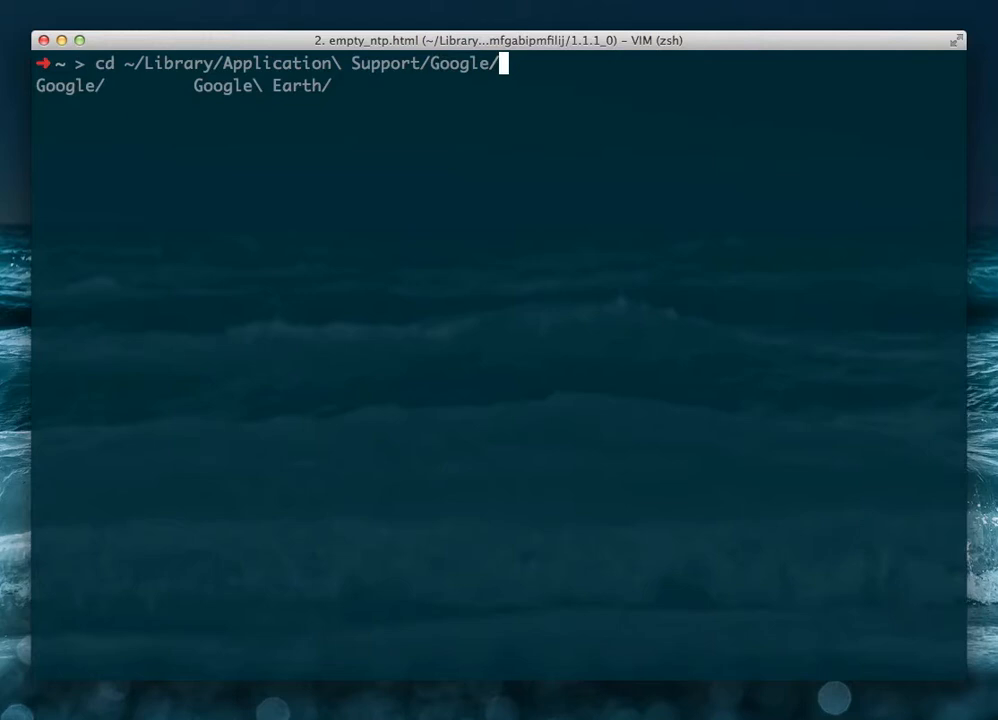
pyautogui.write('Chrome/Default/')
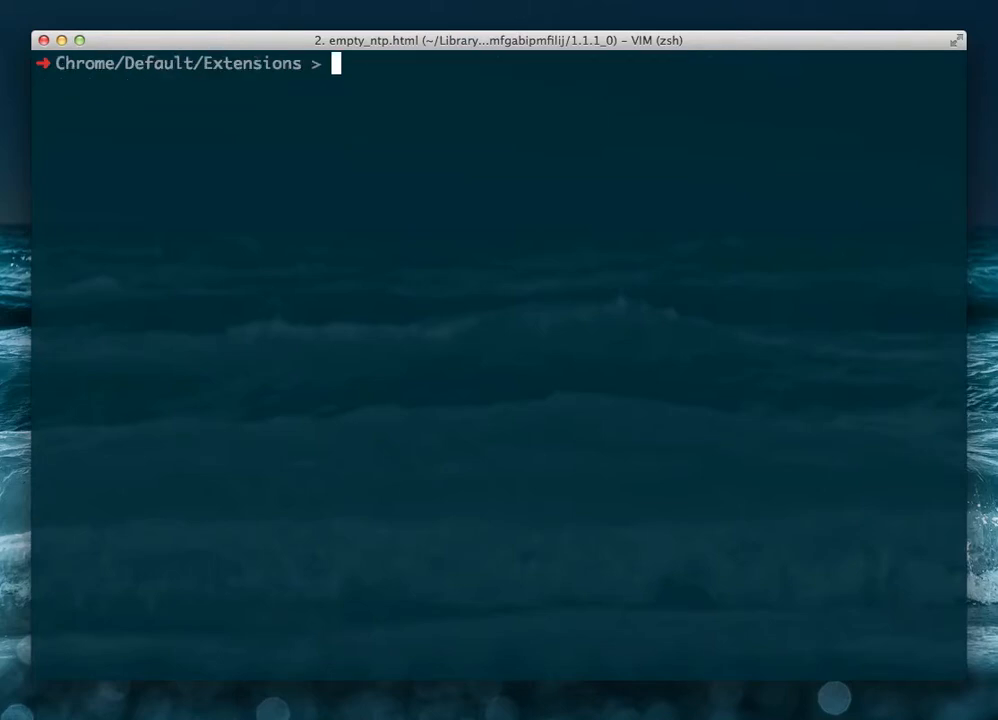
pyautogui.write('ls')
pyautogui.write('rm')
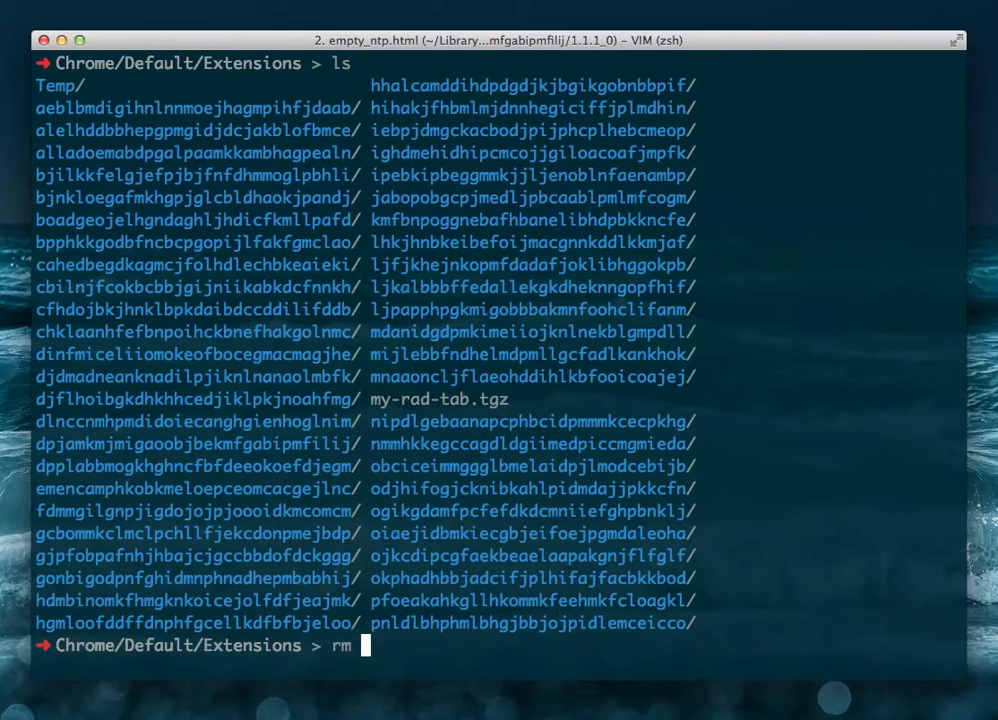
pyautogui.press('Enter')
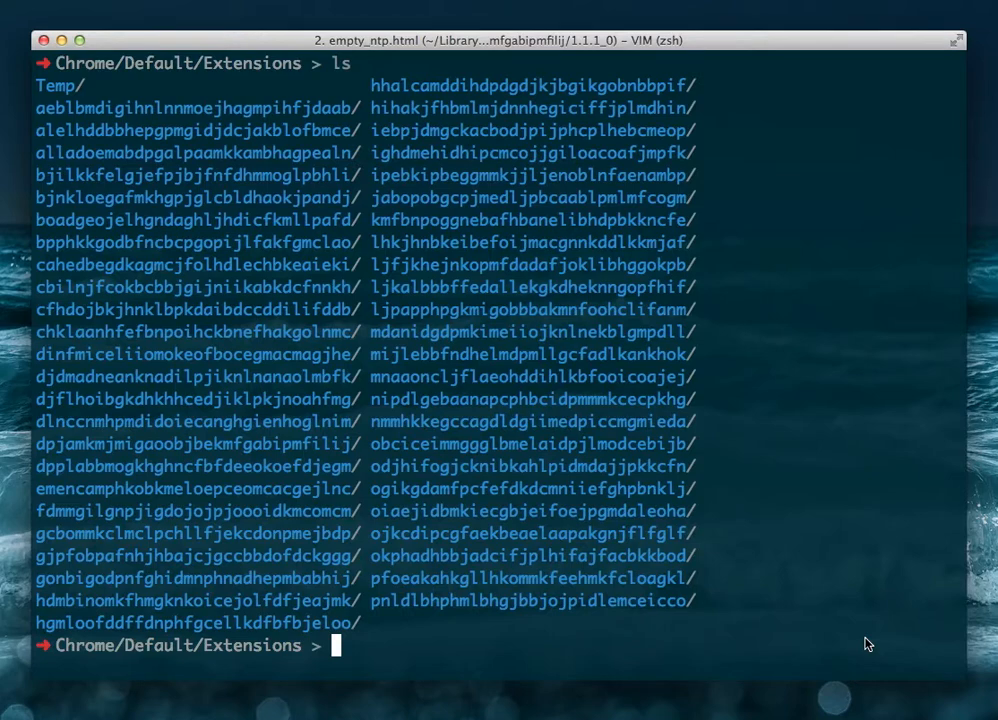
# - Grep for "empty new tab", then enter dpjamkmjmigaoobjbekmfgabipmfilij/1.1.1_0 and list its files
pyautogui.write('grep -')
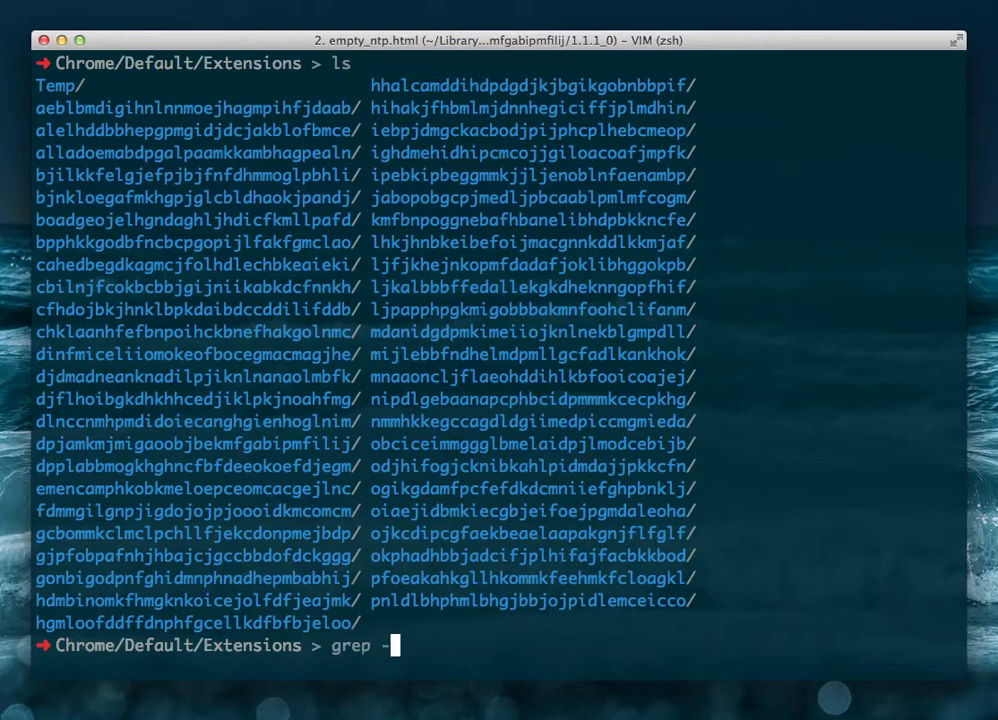
pyautogui.write('ri')
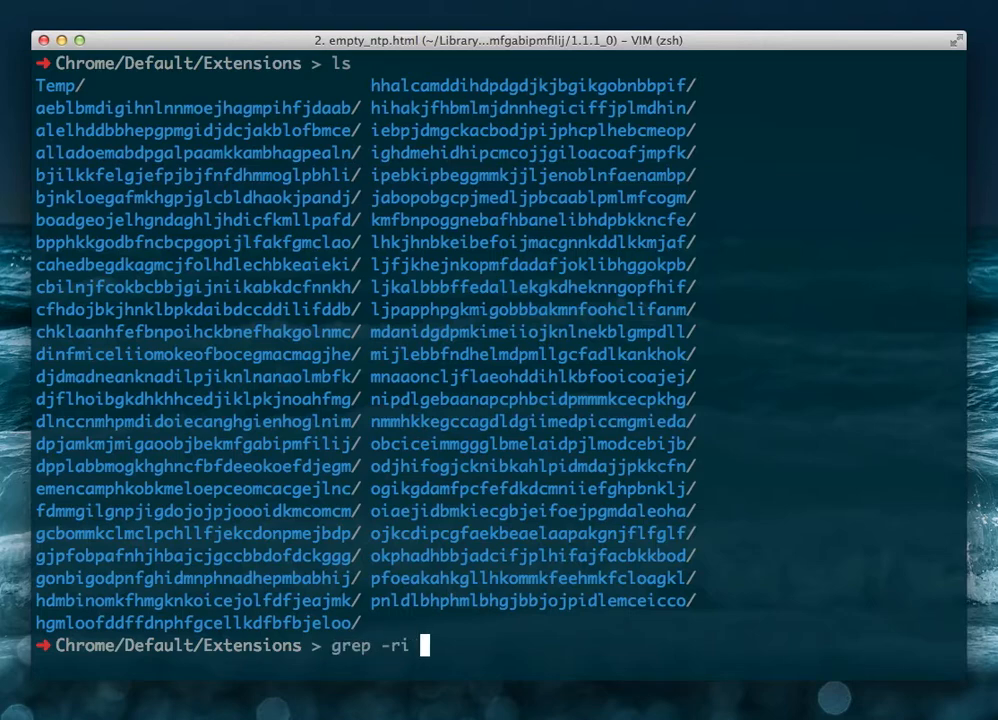
pyautogui.write('empty')
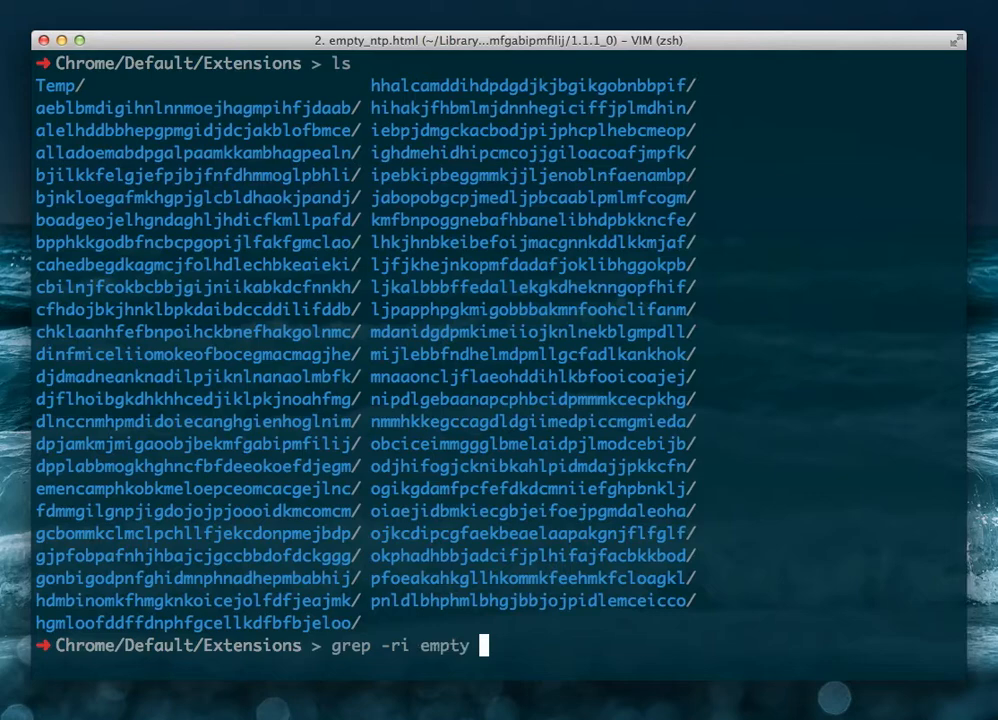
pyautogui.write('\\')
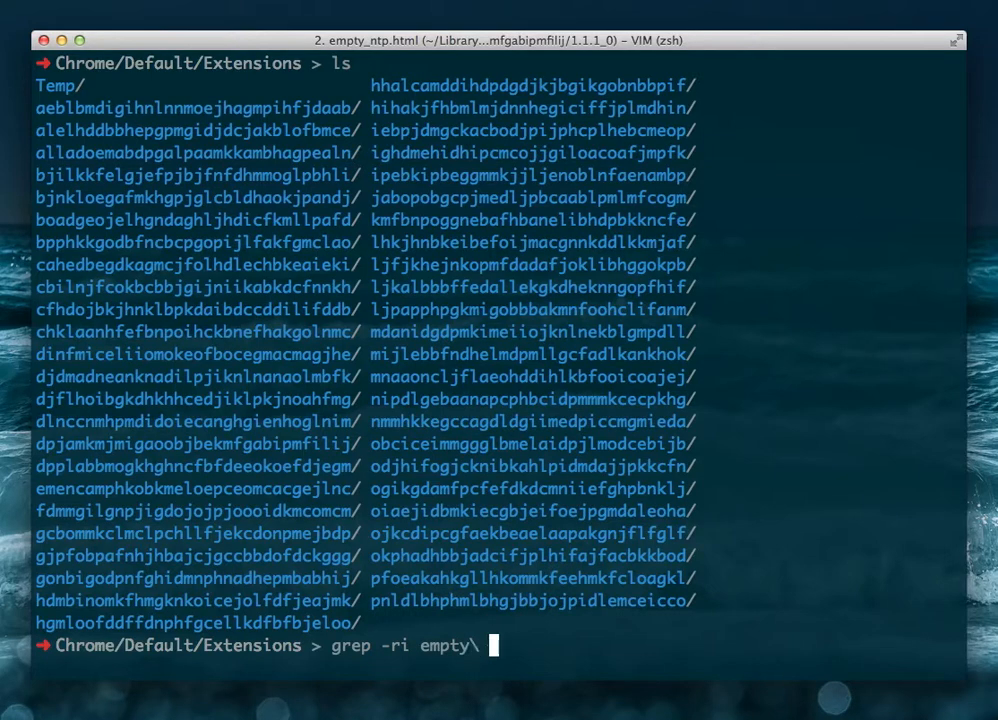
pyautogui.write('"')
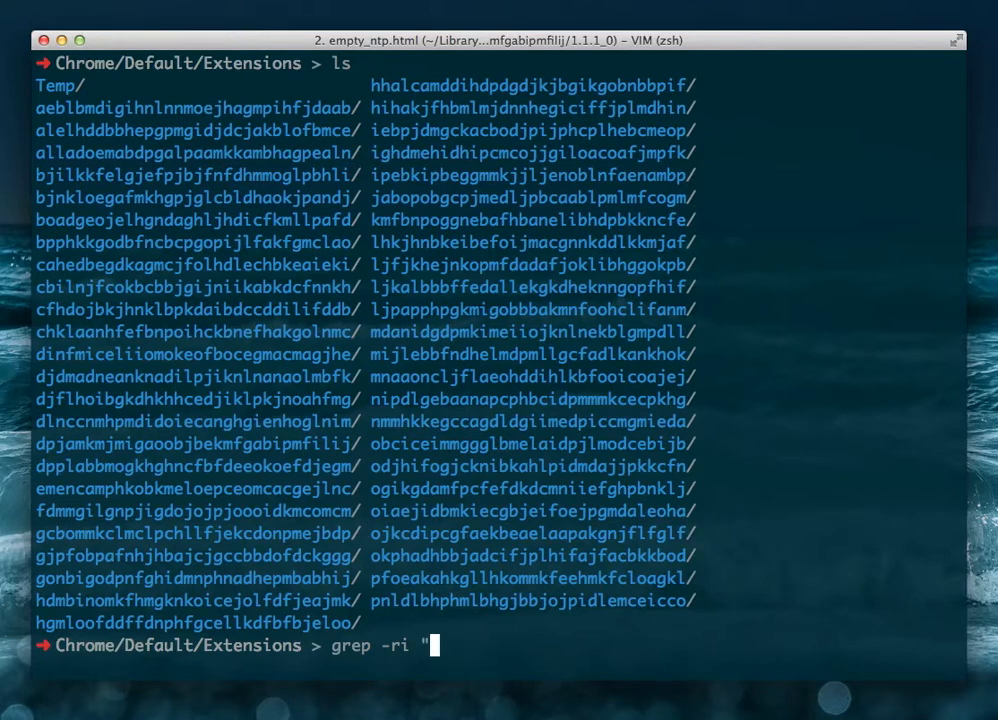
pyautogui.write('empty new')
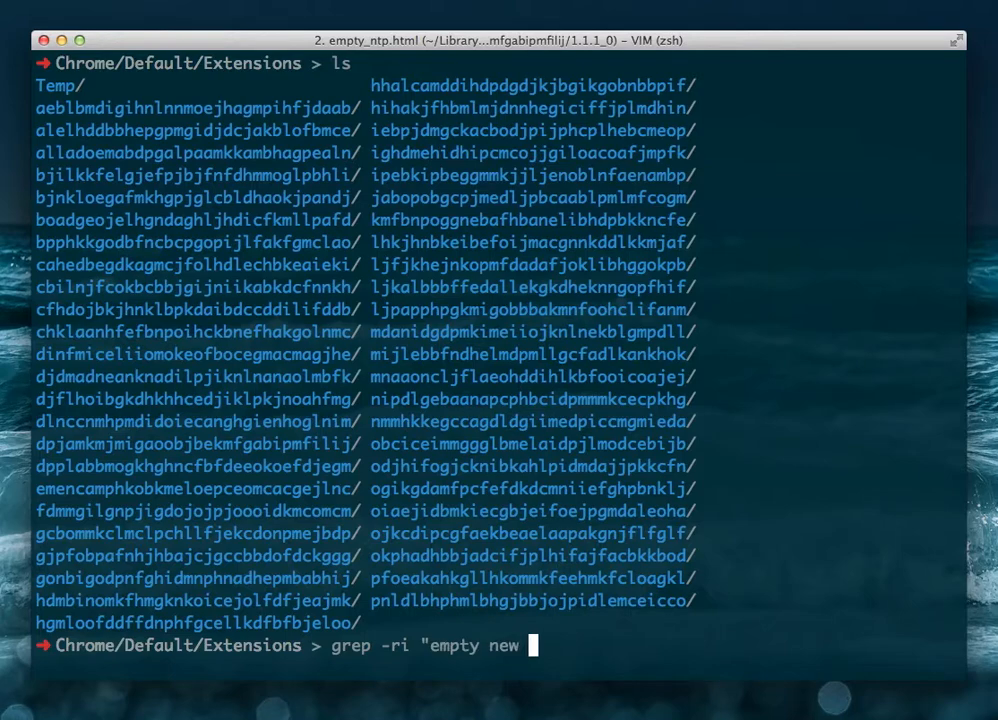
pyautogui.write('tab" *')
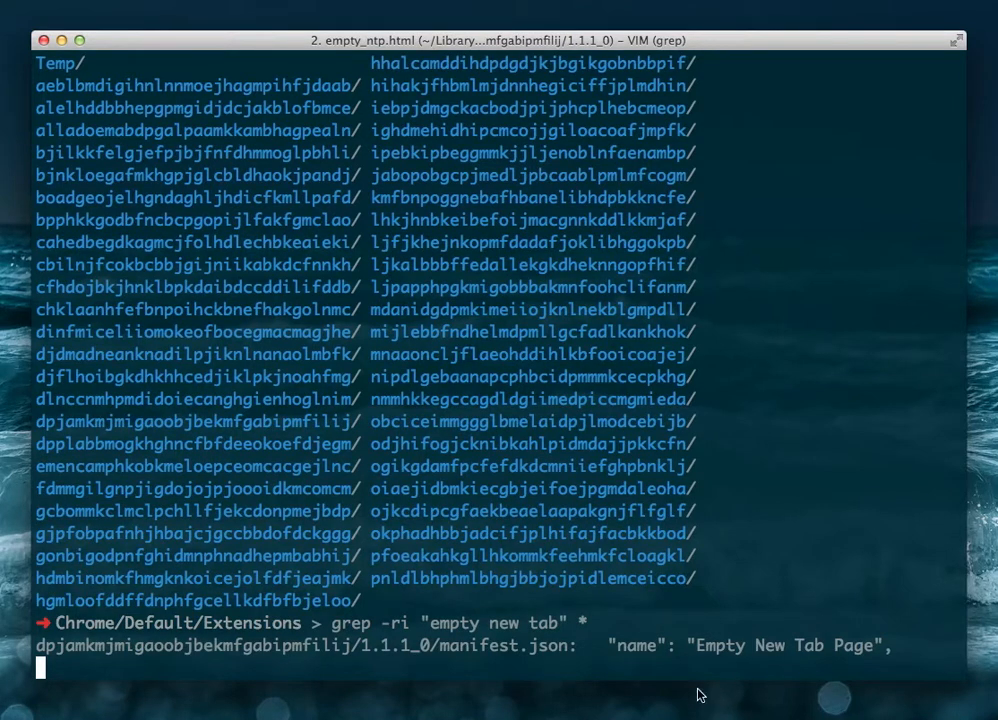
pyautogui.moveTo(107, 641)
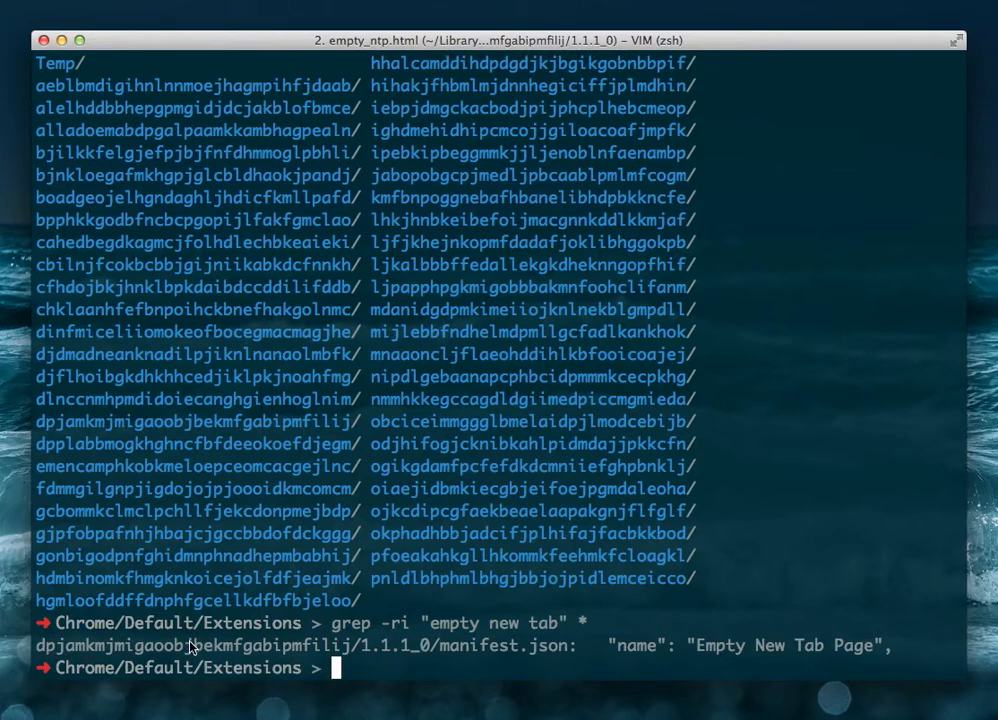
pyautogui.moveTo(445, 651)
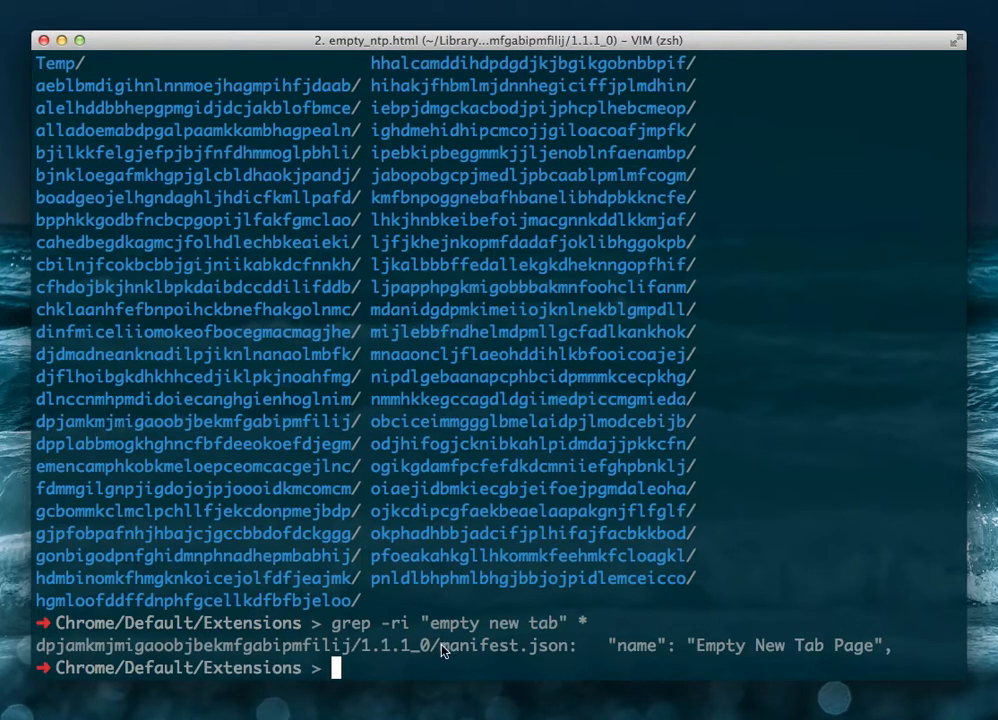
pyautogui.moveTo(38, 643)
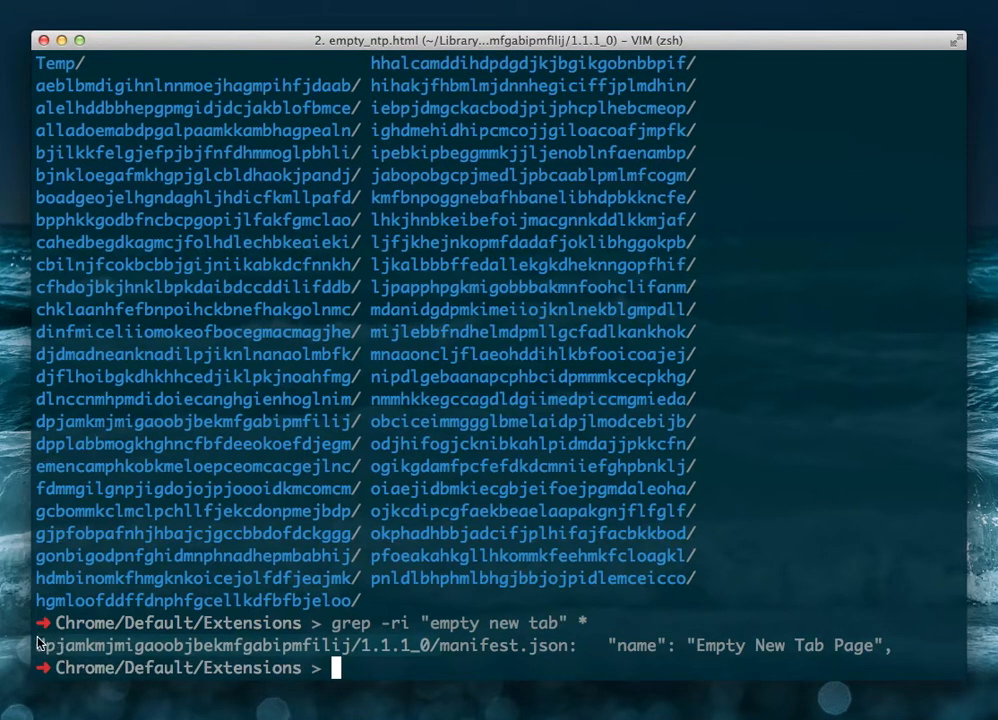
pyautogui.write('cd dpjamkmjmigaoobjbekmfgabipmfilij/1.1.1_0/')
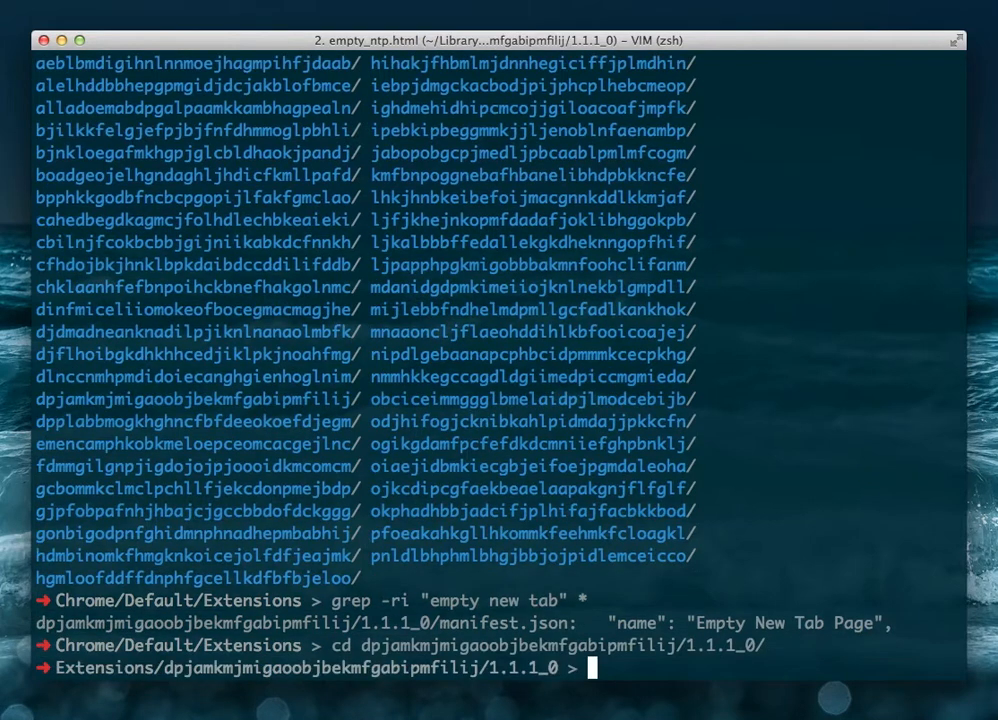
pyautogui.write('ls')
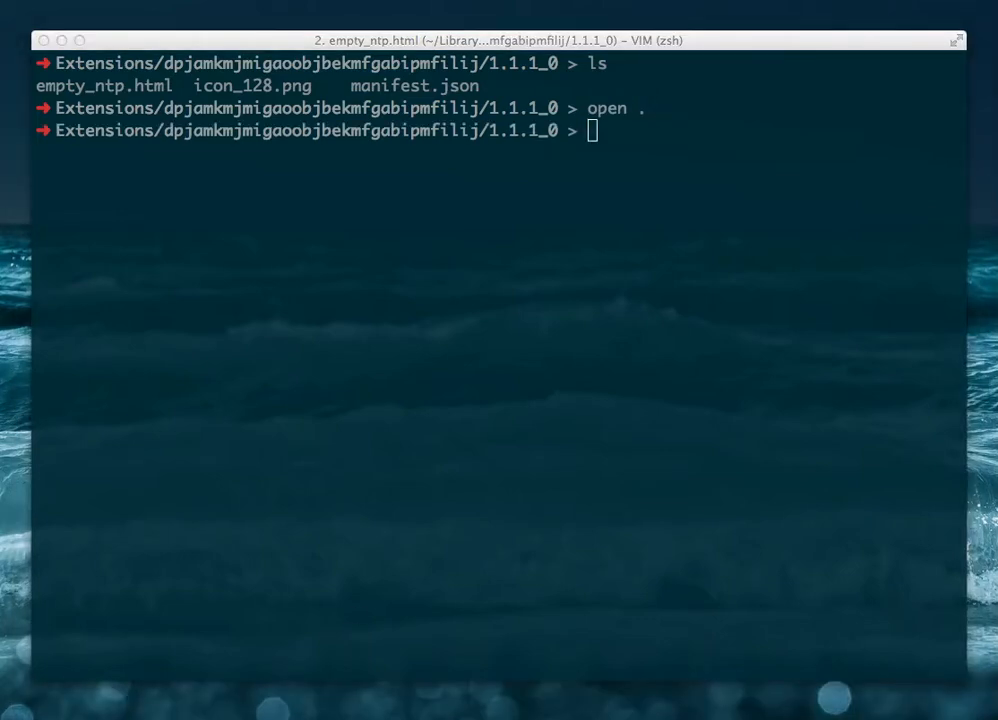
# - Open the 1.1.1_0 folder in Finder to view empty_ntp.html, icon_128.png and manifest.json
pyautogui.press('Return')
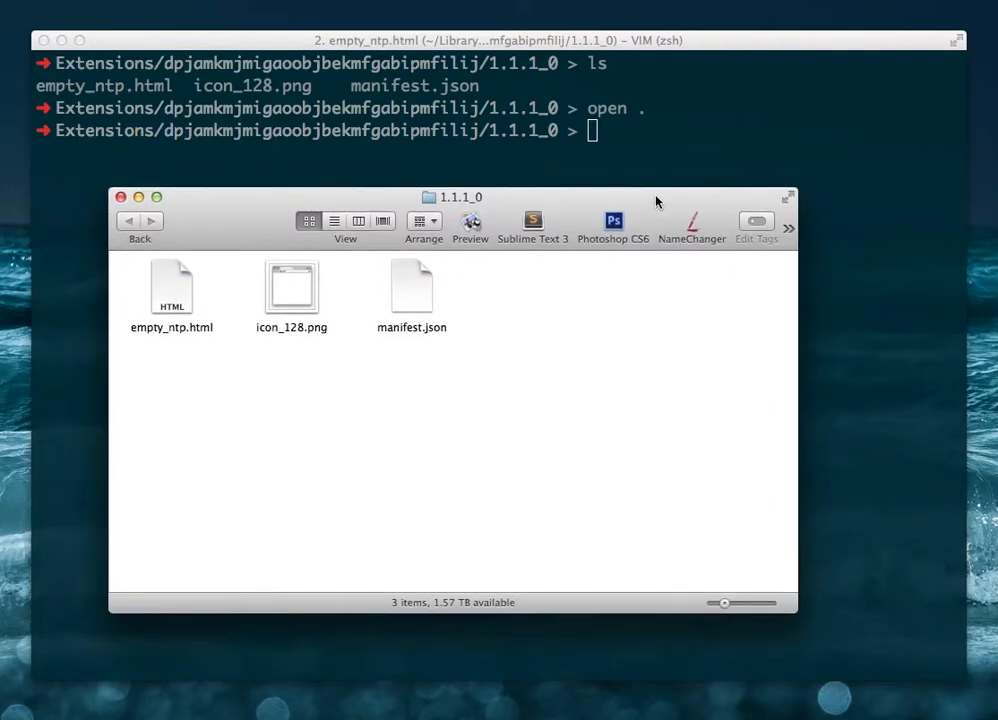
pyautogui.click(172, 290)
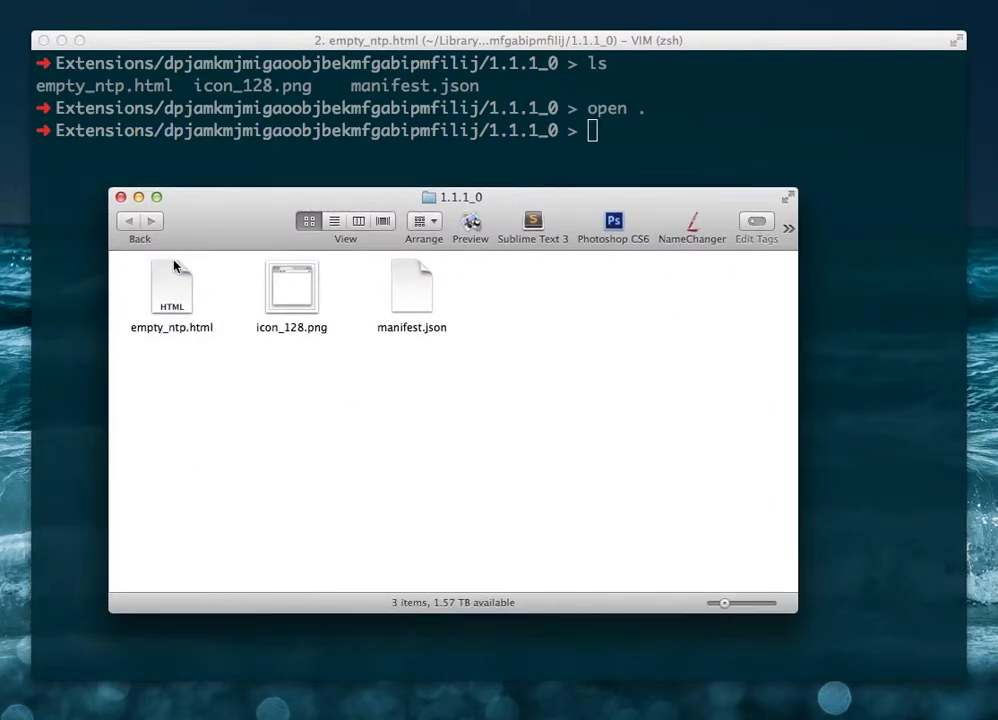
pyautogui.moveTo(193, 363)
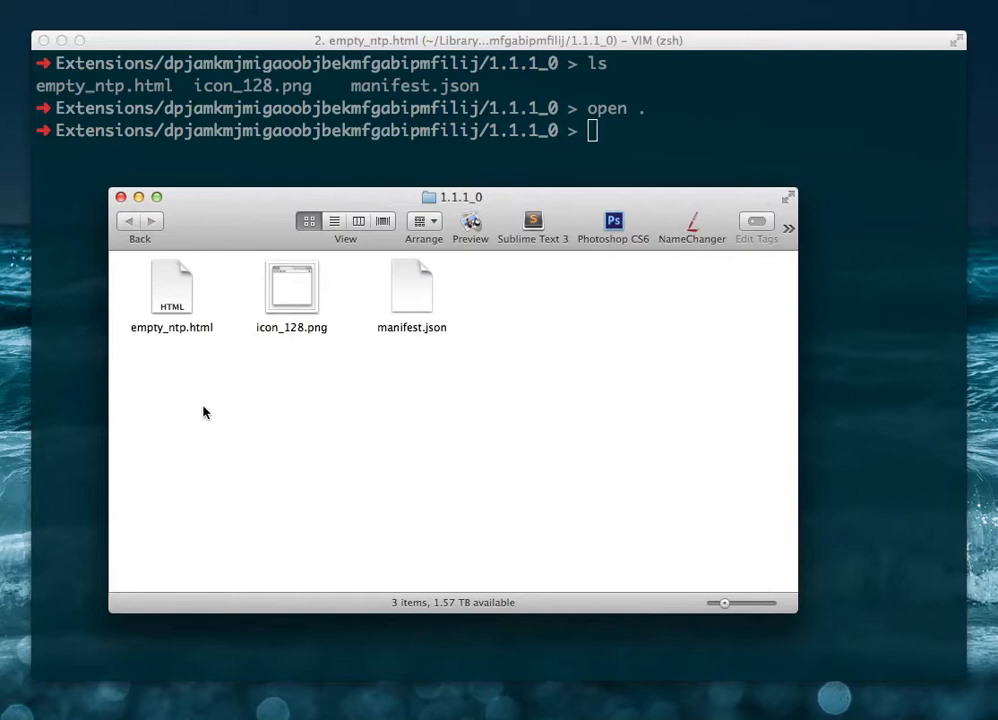
pyautogui.click(120, 196)
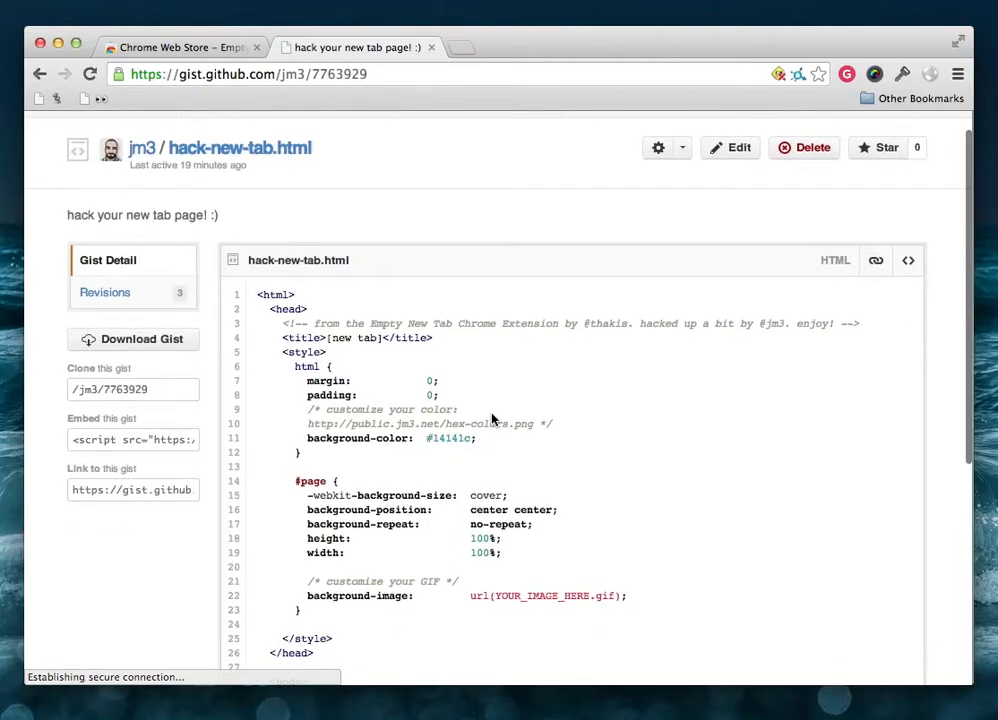
# - Scroll to the hack-new-tab.html gist code and open its raw view
pyautogui.scroll(-3)
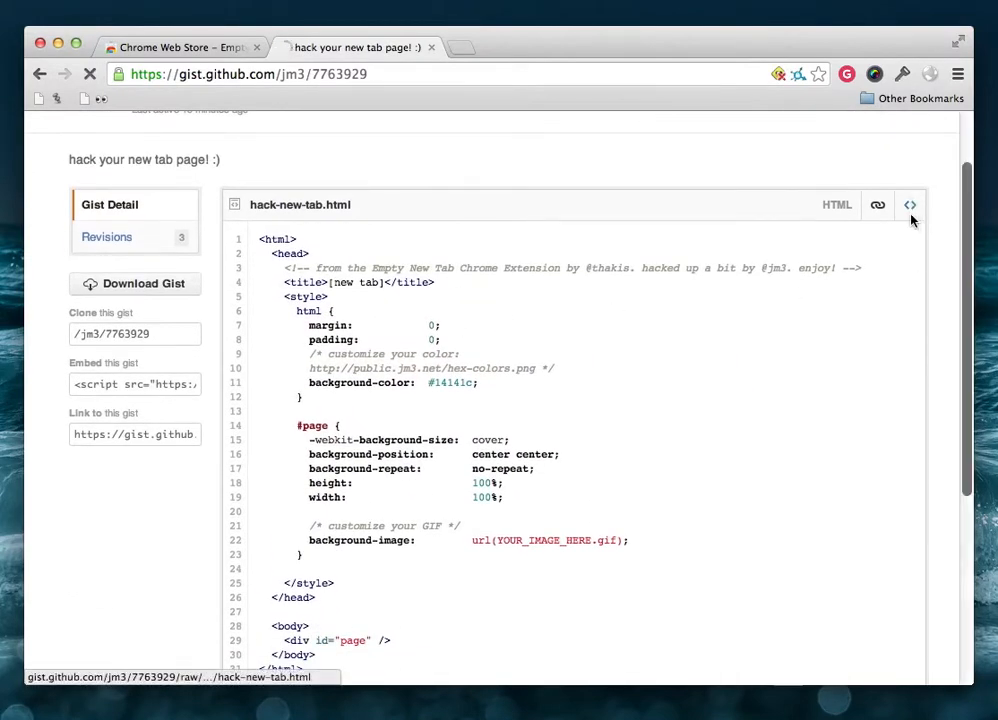
pyautogui.click(909, 205)
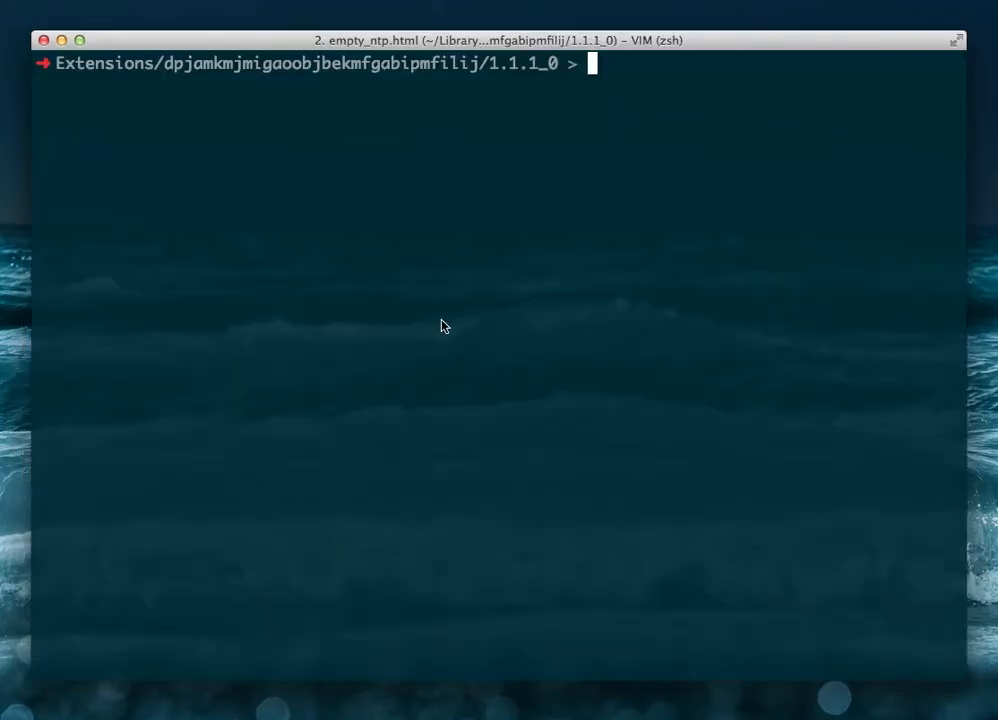
# - Overwrite empty_ntp.html with the copied gist template using > empty_ntp.html
pyautogui.write('em')
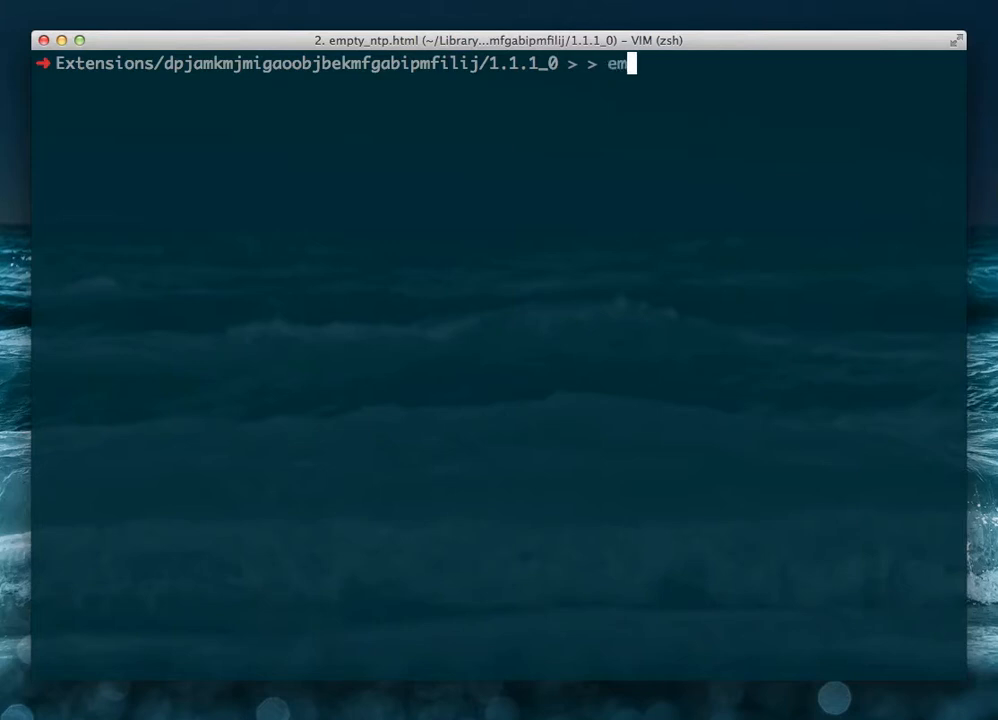
pyautogui.press('Backspace')
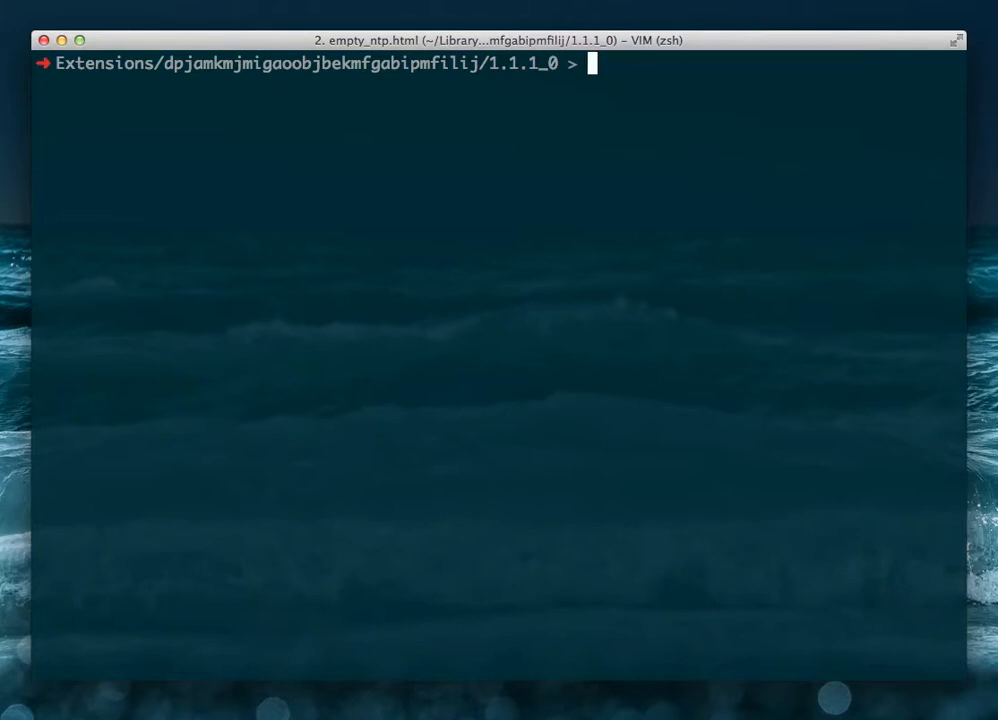
pyautogui.write('>')
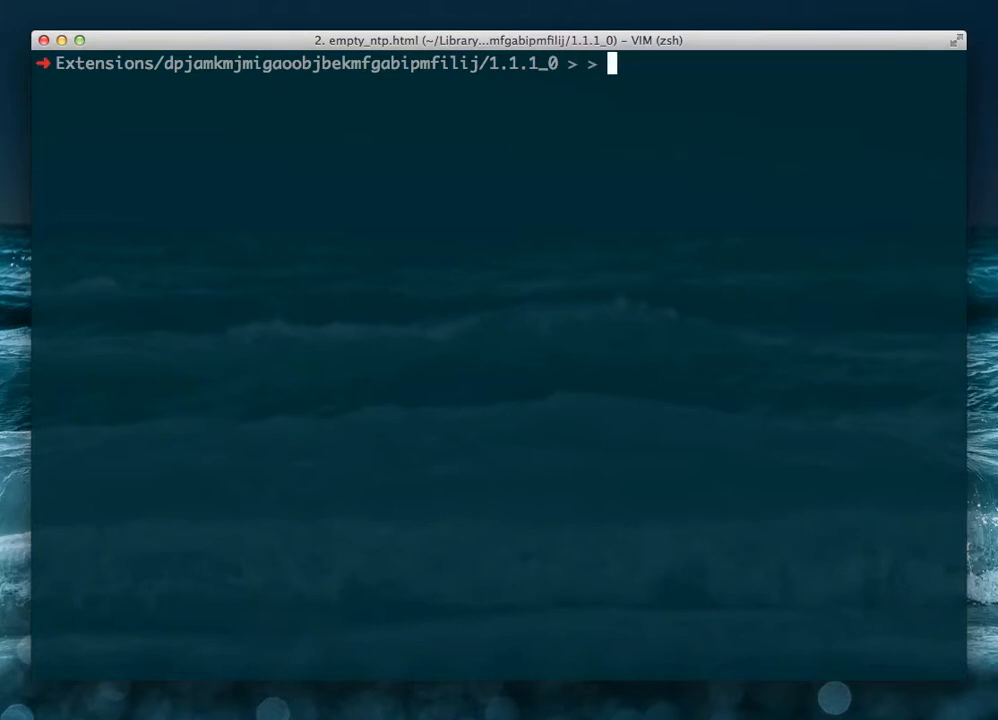
pyautogui.write('empty_ntp.html')
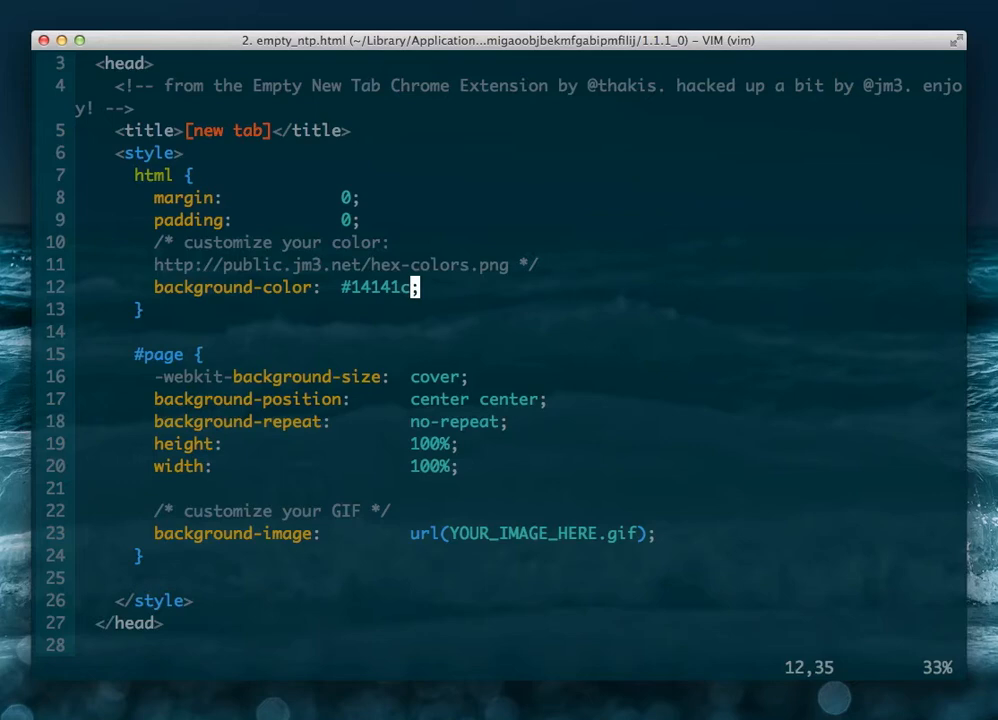
pyautogui.moveTo(167, 263)
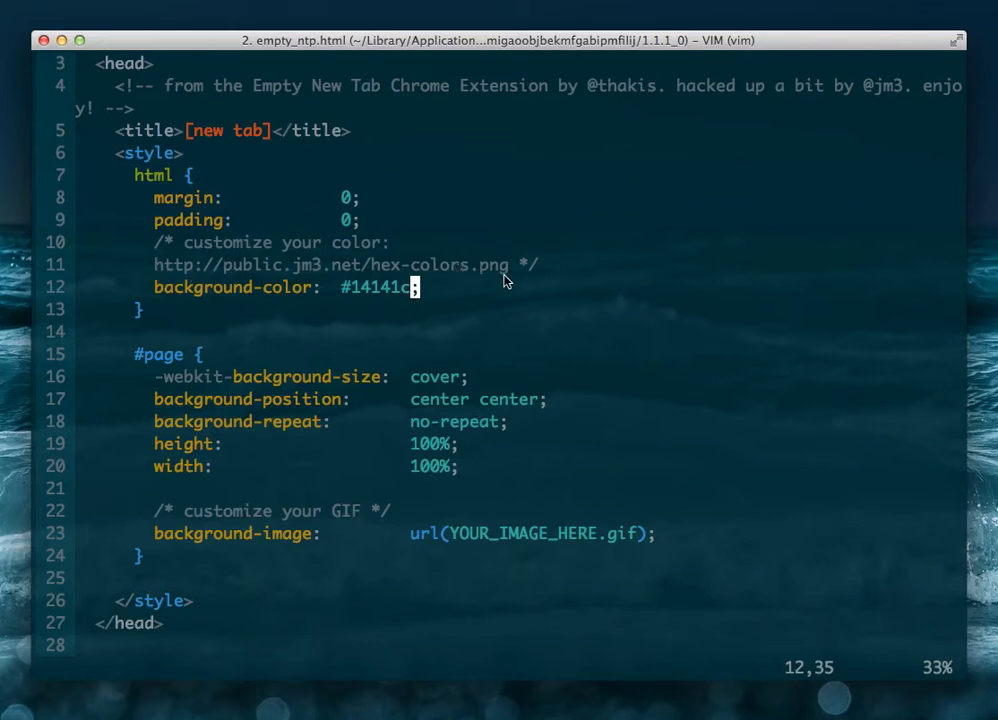
pyautogui.moveTo(240, 265)
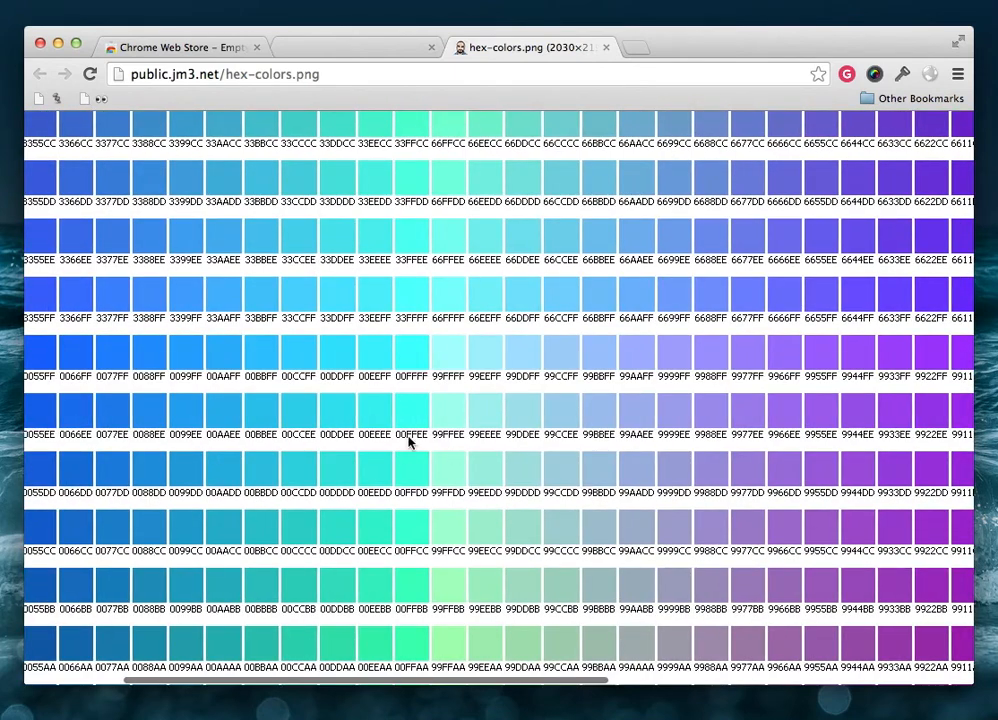
pyautogui.moveTo(406, 449)
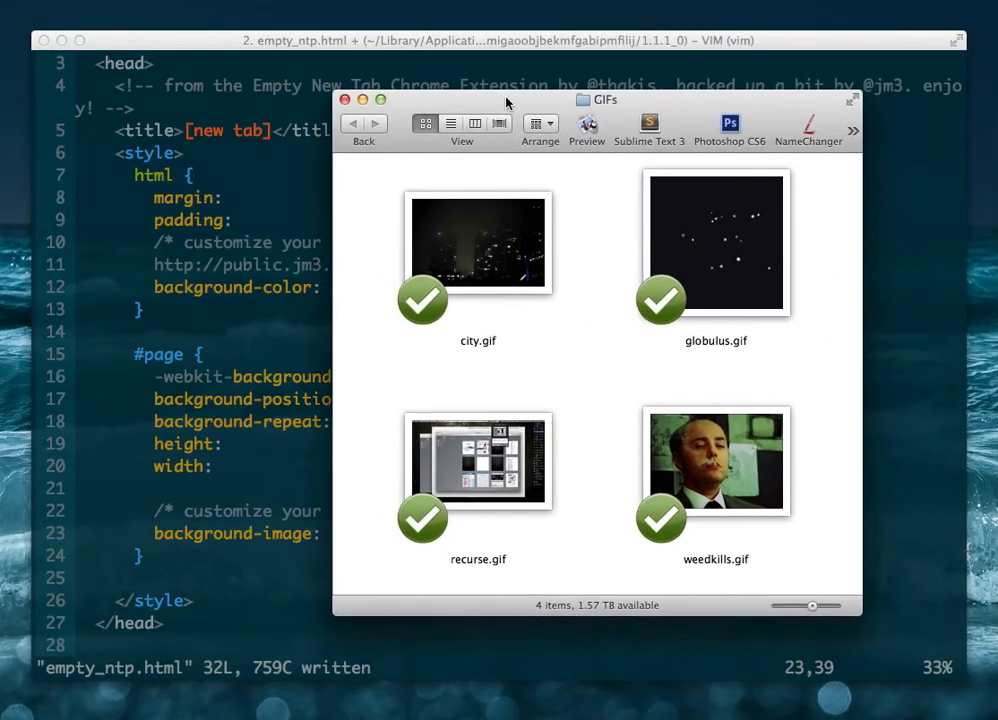
pyautogui.moveTo(838, 392)
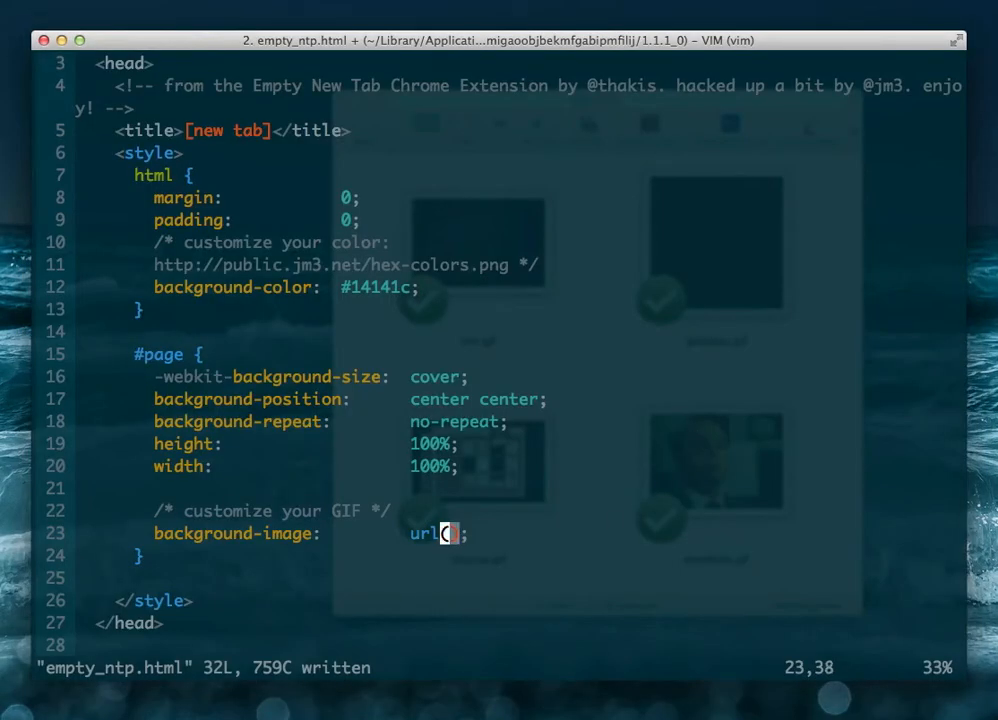
pyautogui.write('http://public.jm3.net/fireworks/fireworks-blips-in-time.gif')
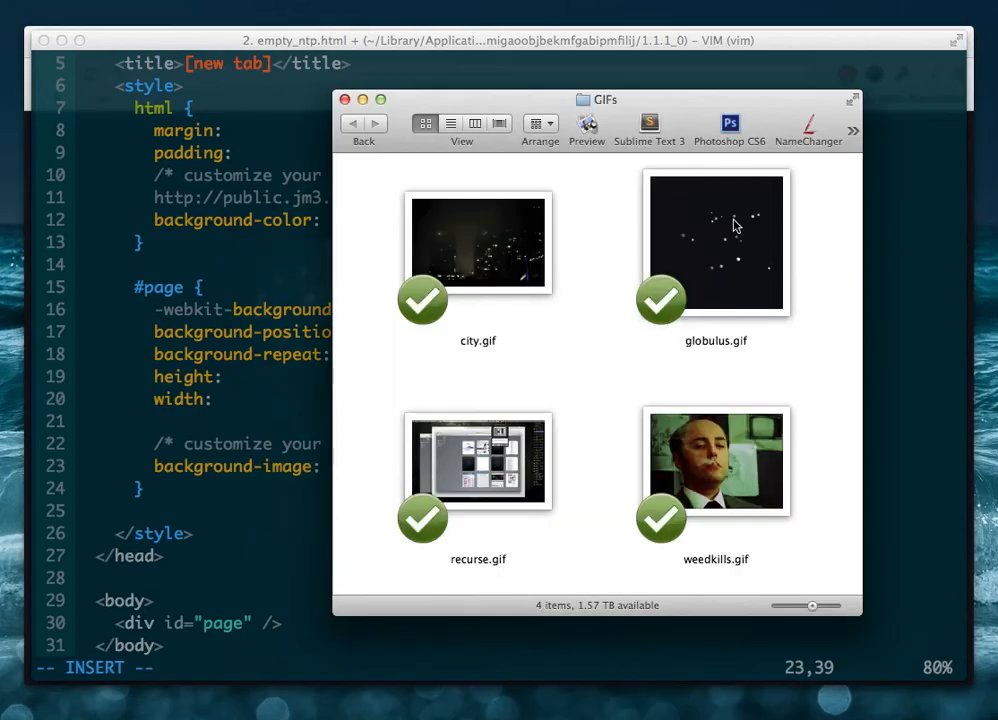
pyautogui.moveTo(700, 190)
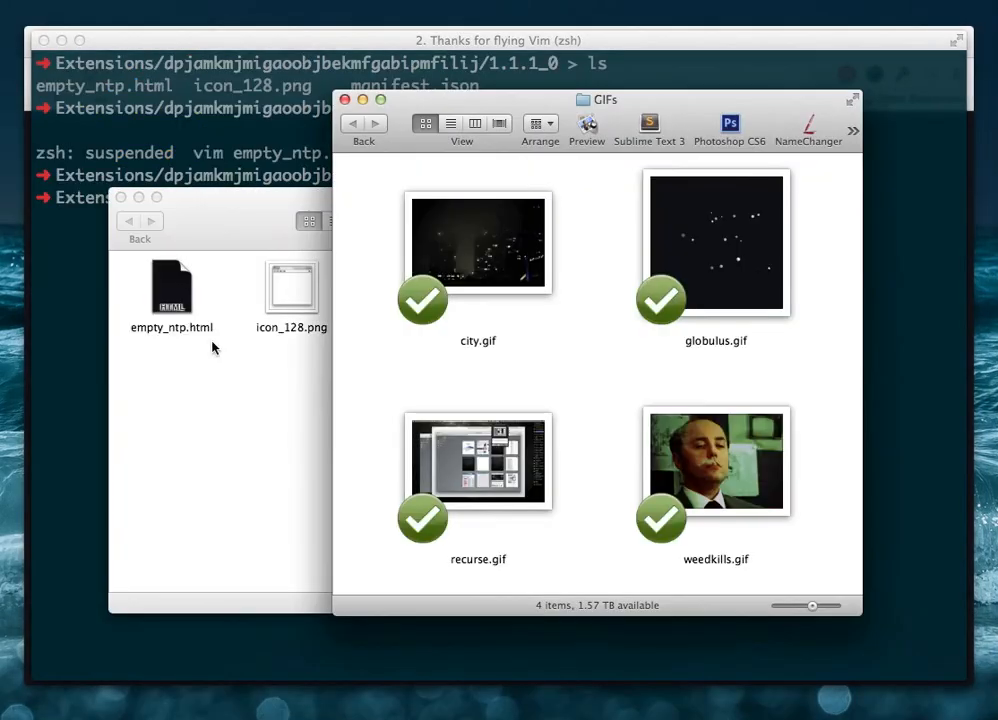
# - Bring the 1.1.1_0 folder window forward and drop globulus.gif into it
pyautogui.click(715, 243)
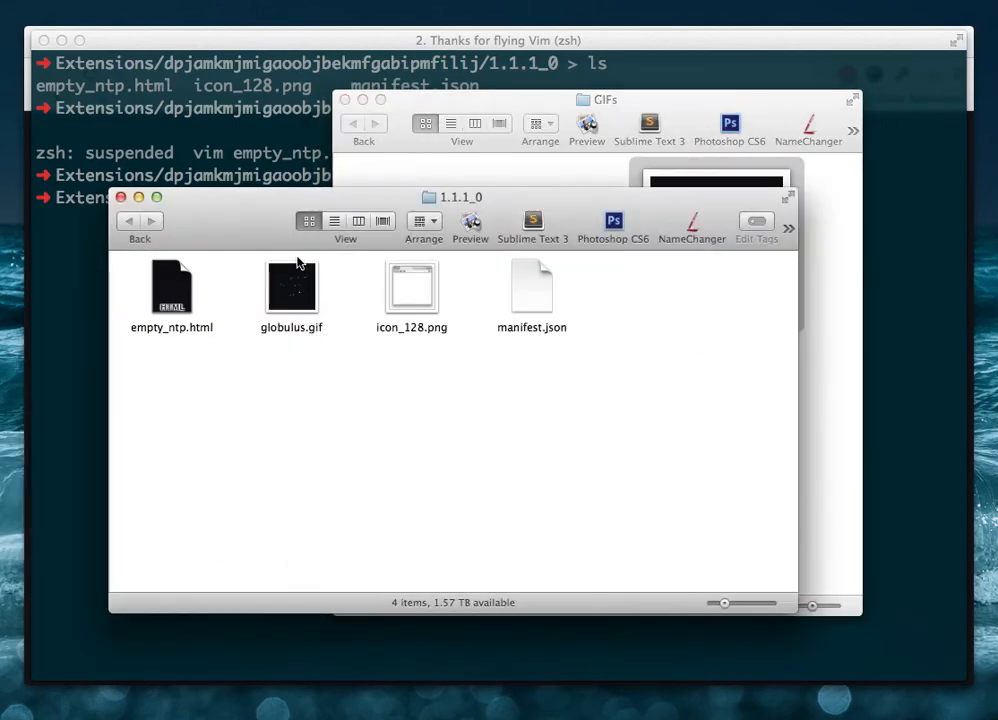
pyautogui.click(291, 288)
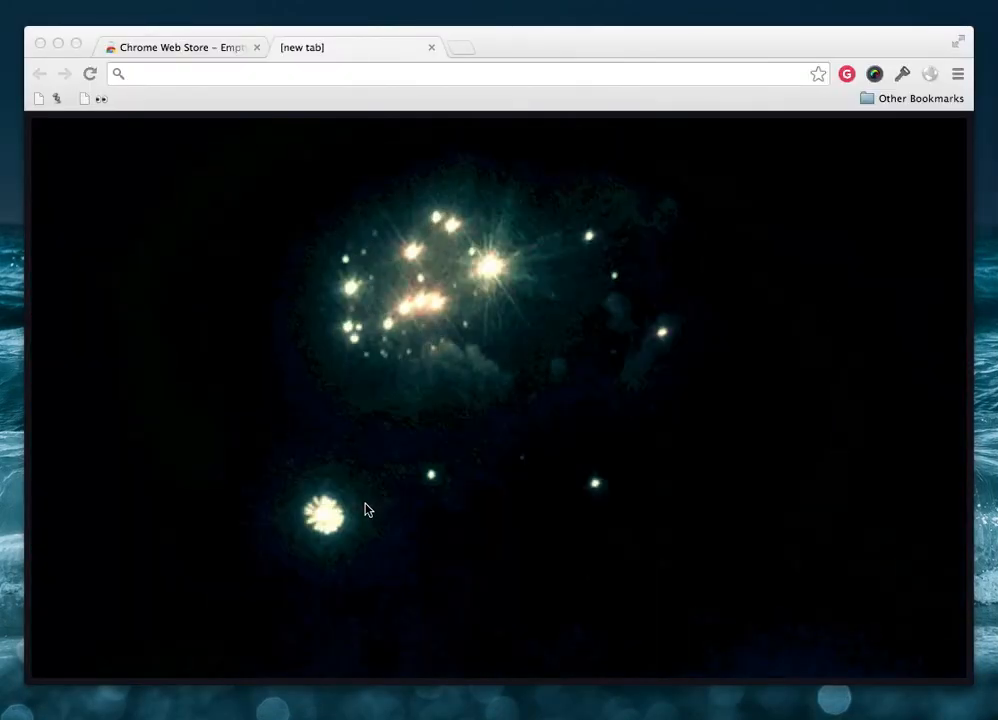
# - Open a fresh new tab showing the GIF, closing the old fireworks tab and Web Store tab
pyautogui.click(460, 47)
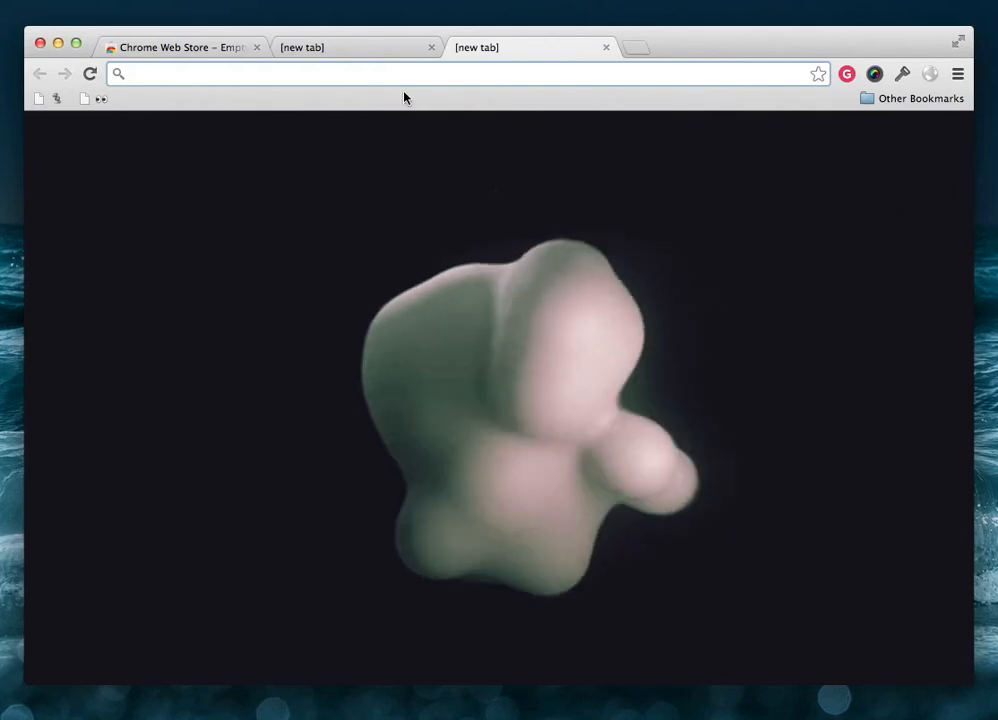
pyautogui.click(606, 47)
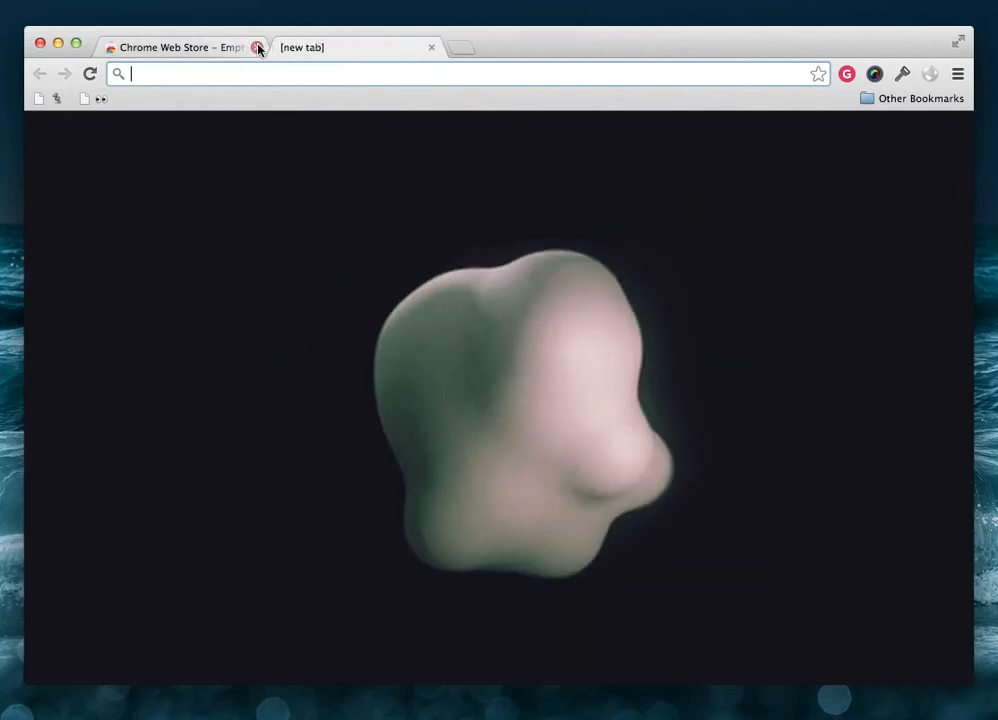
pyautogui.click(259, 47)
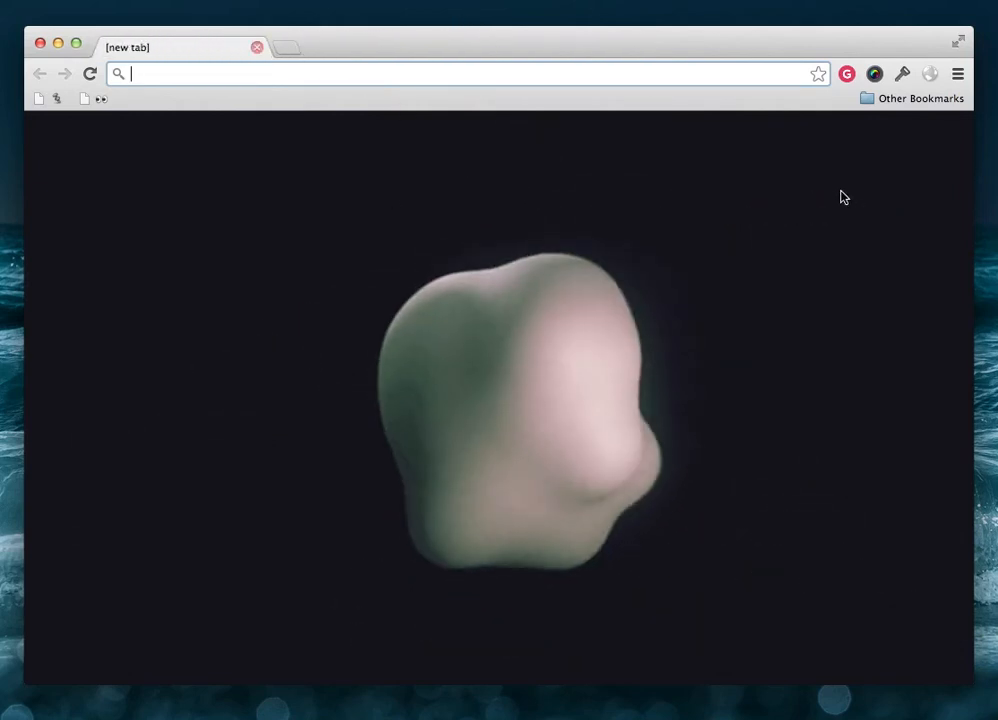